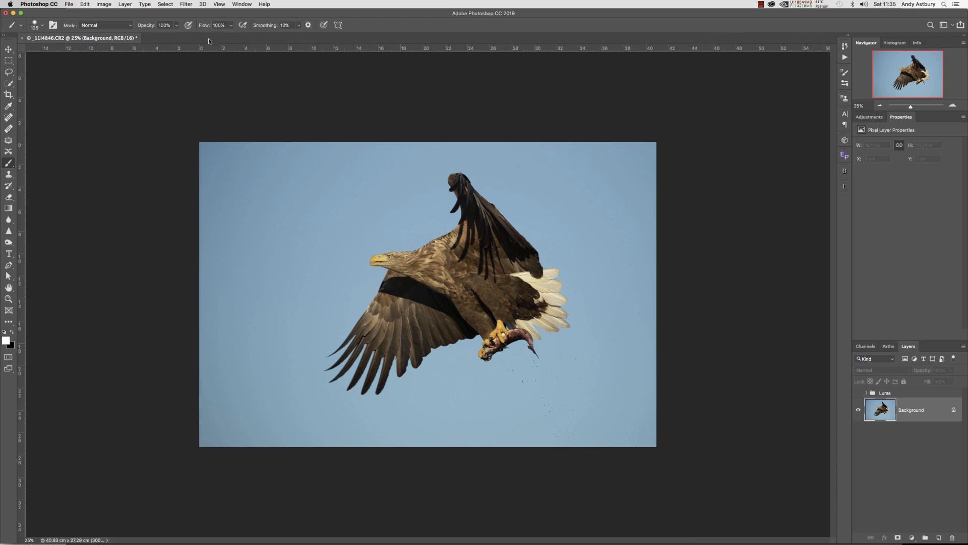
Open the Shadows/Highlights adjustment on the eagle photo from the Image > Adjustments menu
click(103, 5)
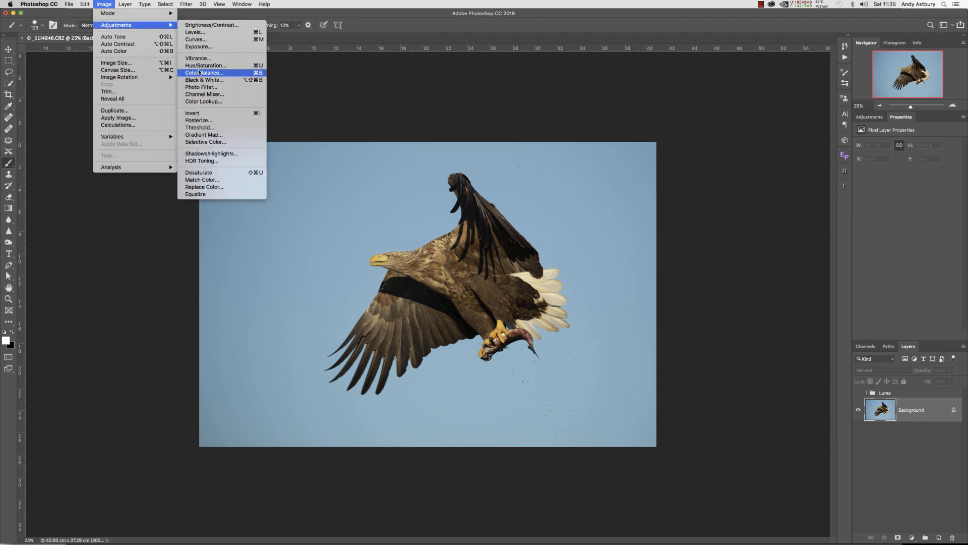
mouse_move(211, 153)
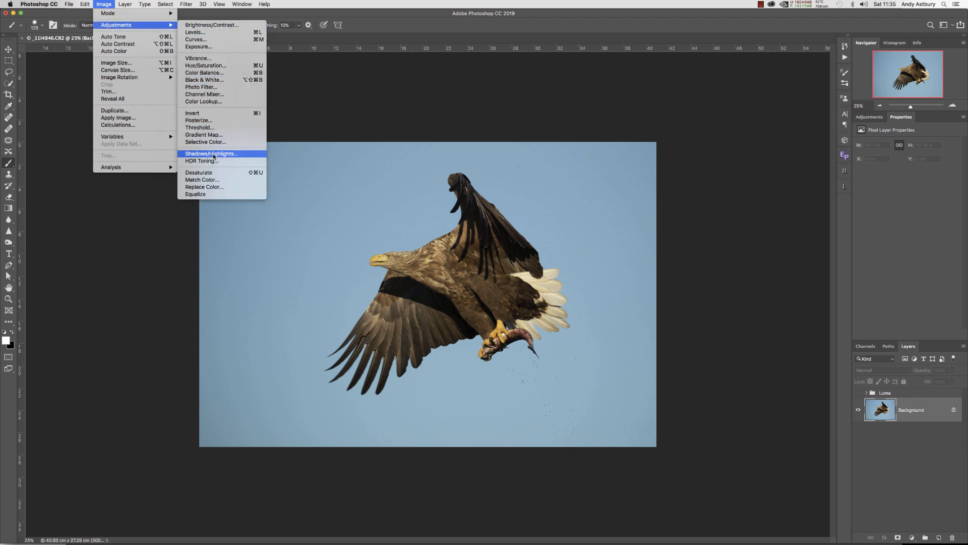
click(211, 153)
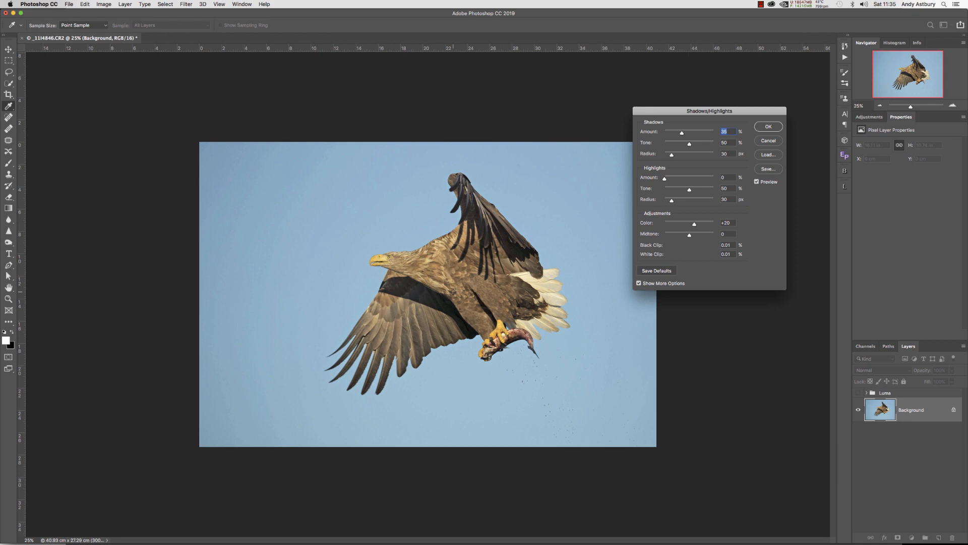
Uncheck Preview to view the eagle without the 35% shadow lift
click(756, 182)
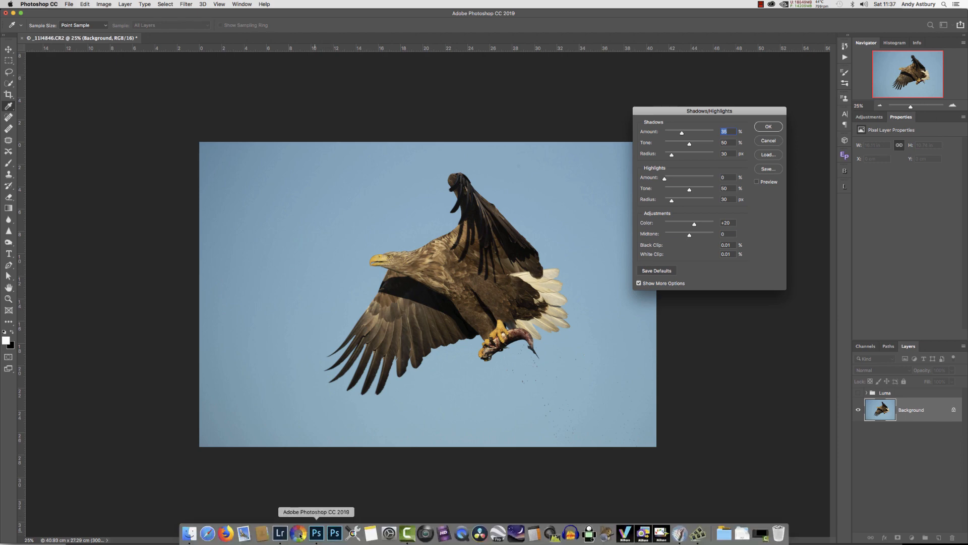
click(279, 532)
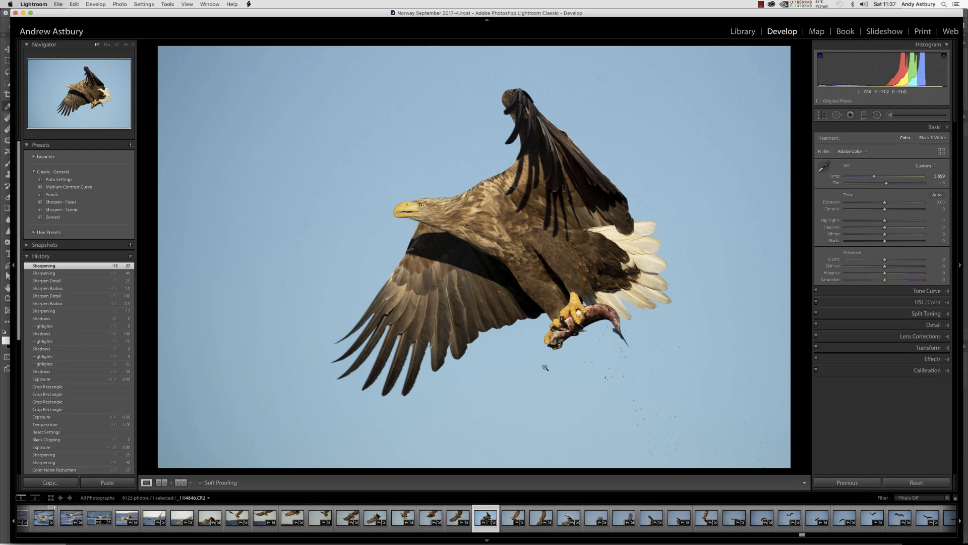
mouse_move(568, 302)
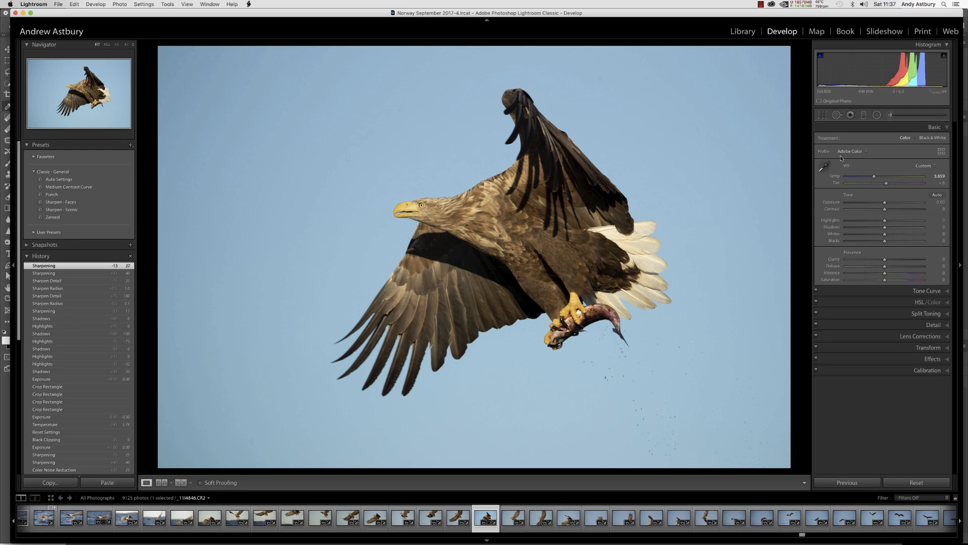
mouse_move(593, 223)
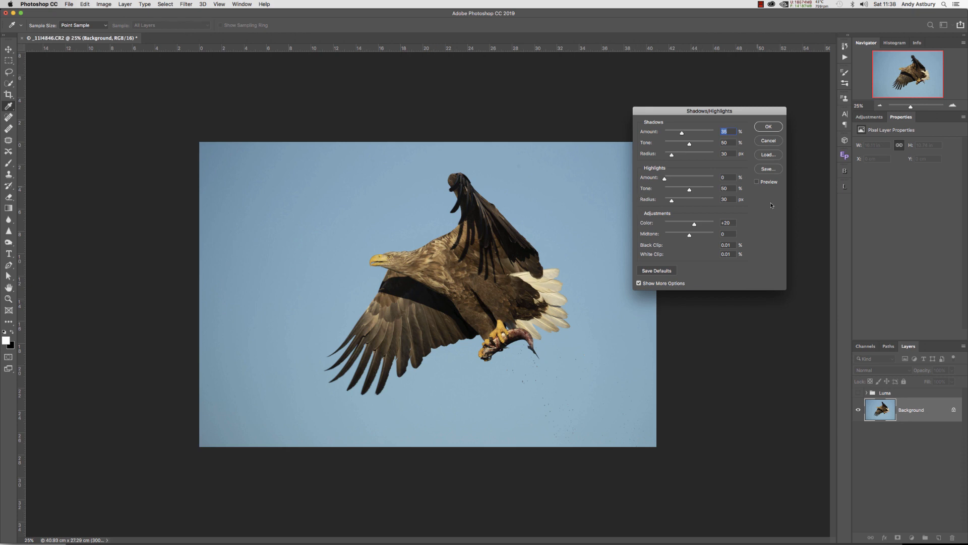
Re-enable Preview and set every field plus both shadows and highlights Amounts to 0
click(757, 182)
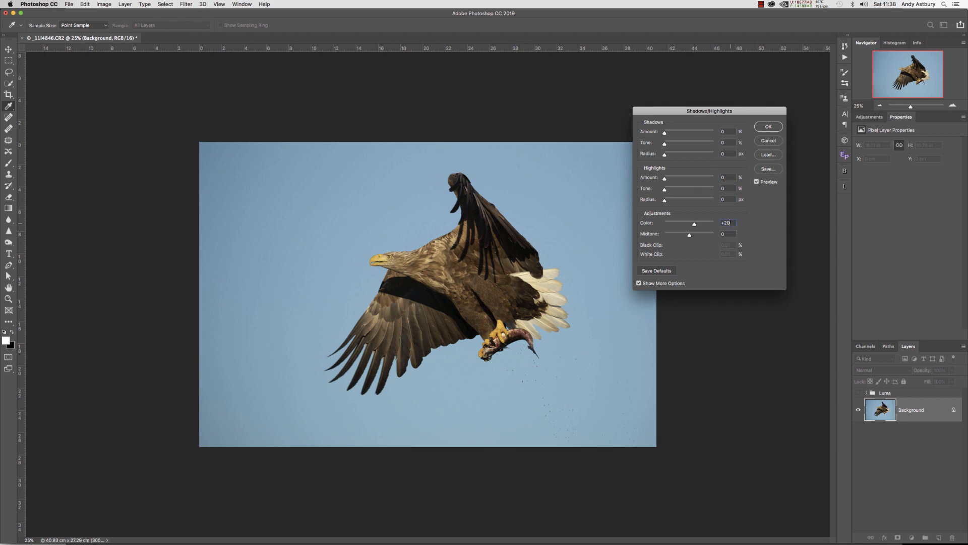
text(0)
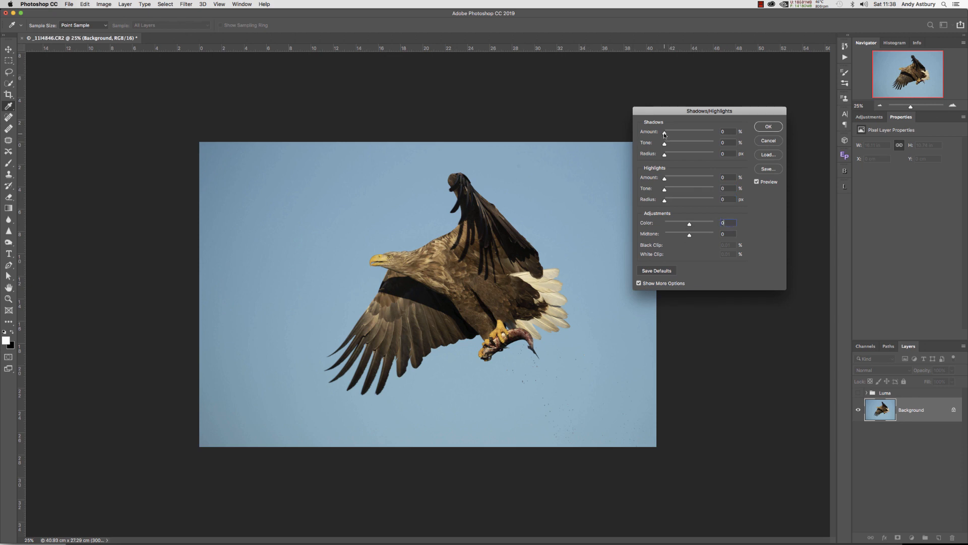
drag(665, 132, 702, 132)
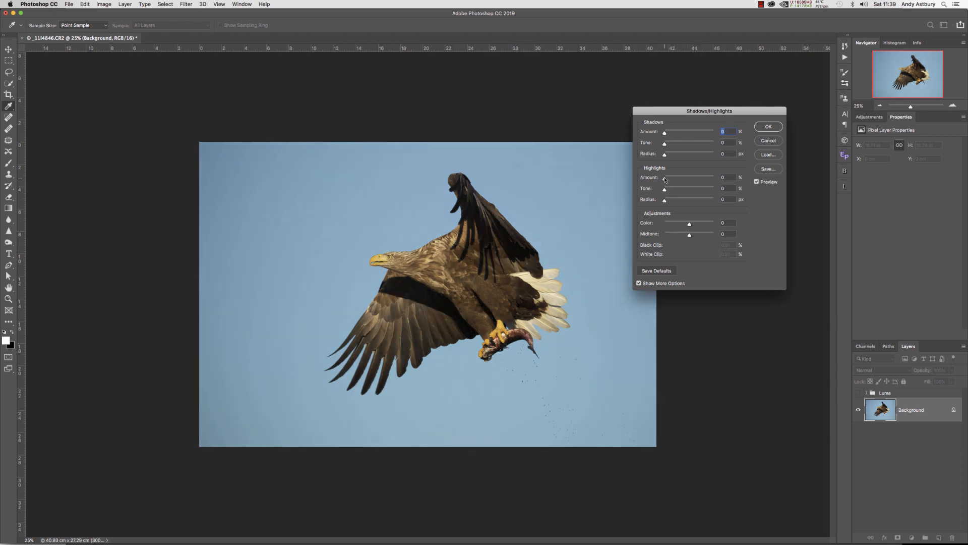
drag(665, 178, 700, 178)
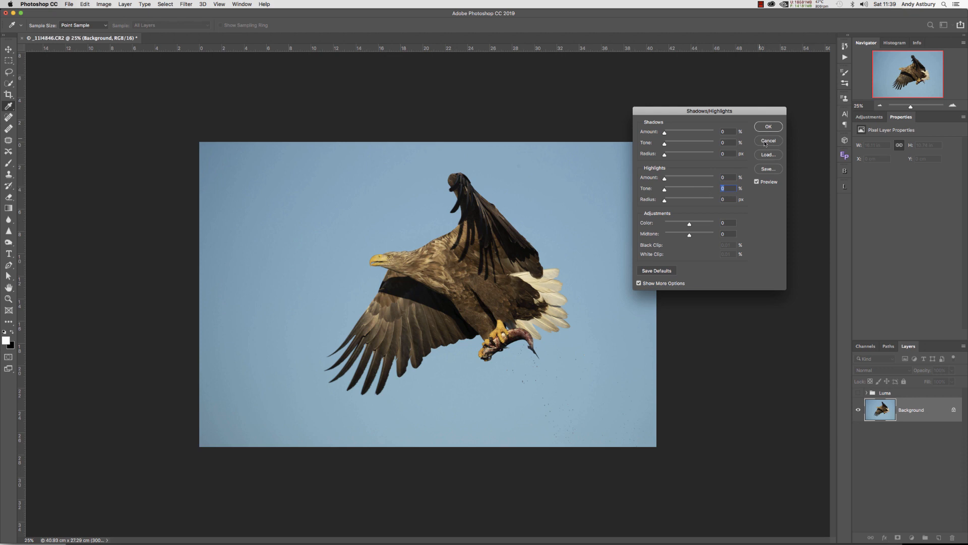
Cancel the zeroed settings and reopen Shadows/Highlights with defaults, shadows amount 35%
click(768, 141)
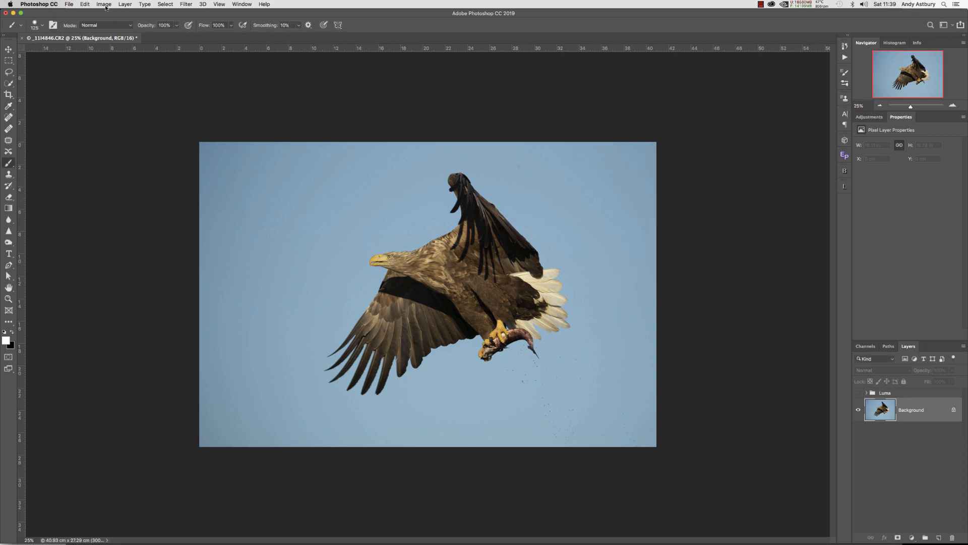
click(103, 4)
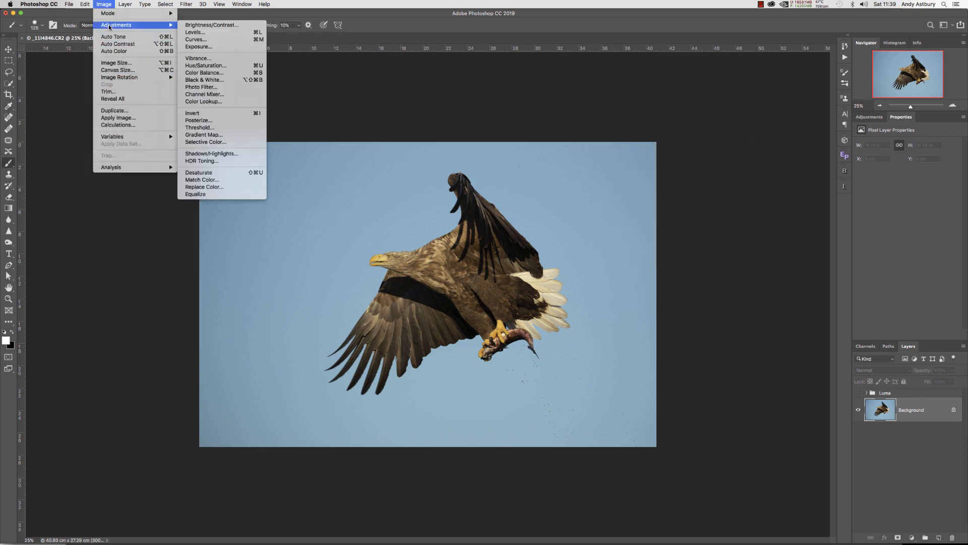
mouse_move(211, 154)
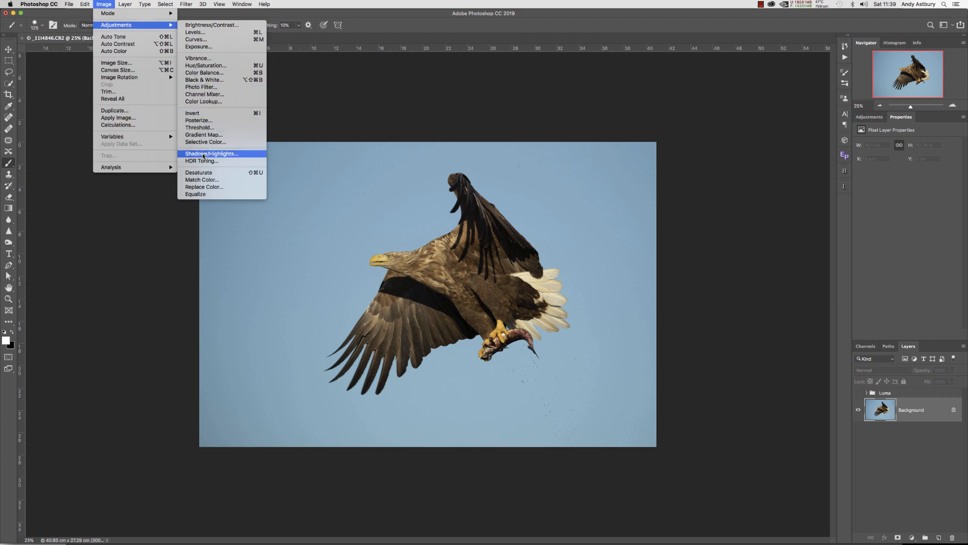
click(210, 153)
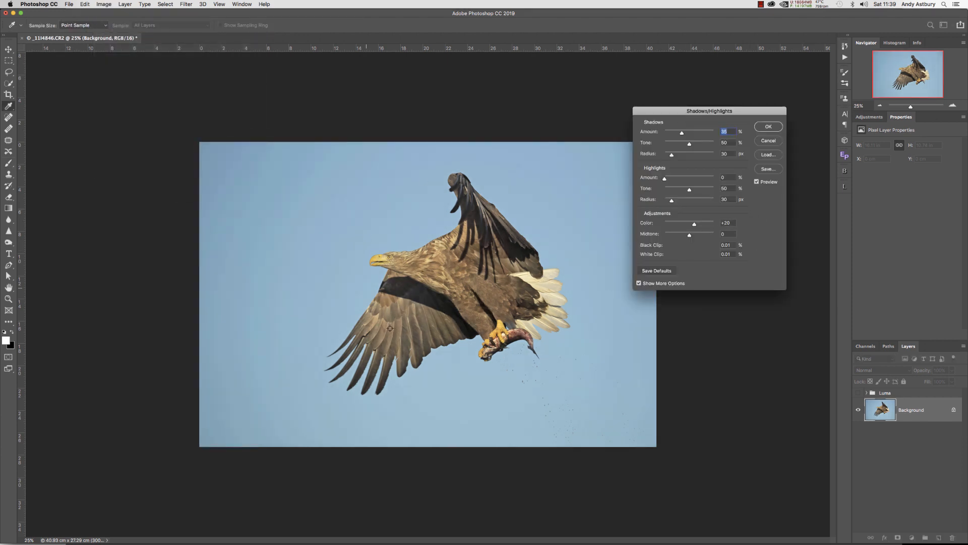
mouse_move(476, 265)
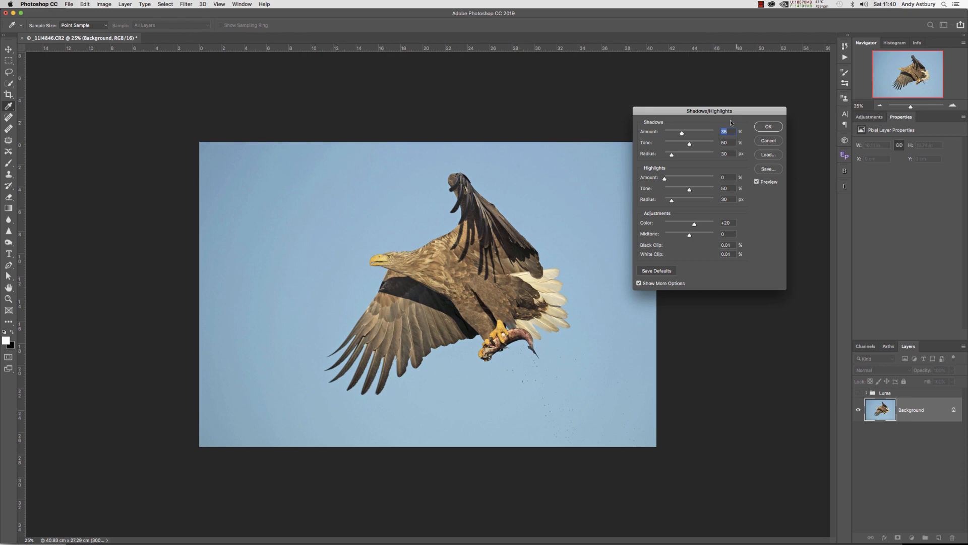
Close the dialog, then apply default Shadows/Highlights (35% shadows) to the duplicated layer
click(767, 126)
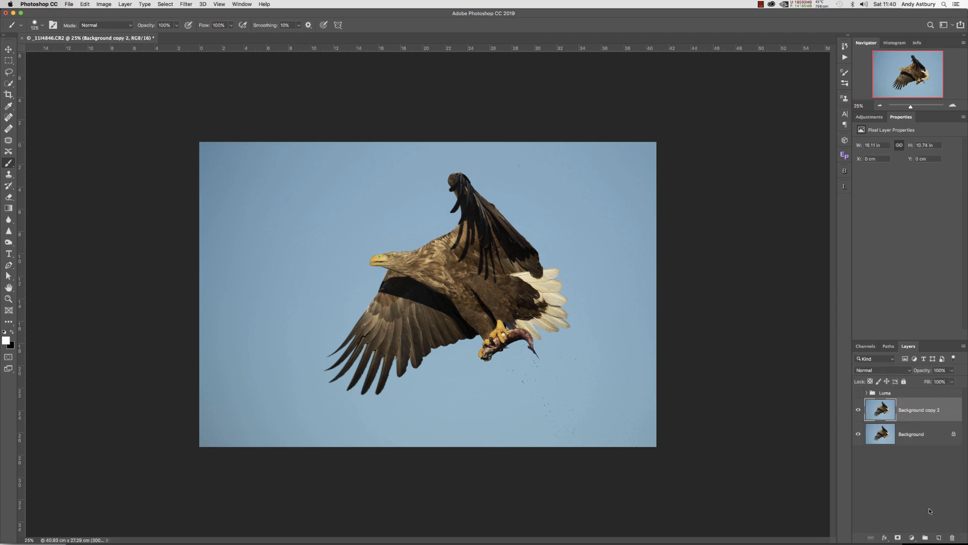
click(103, 5)
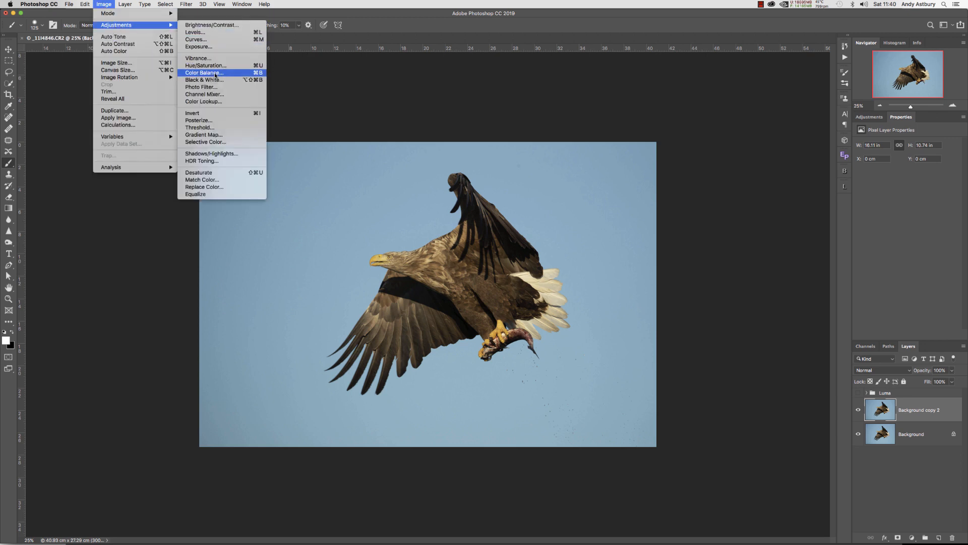
mouse_move(211, 153)
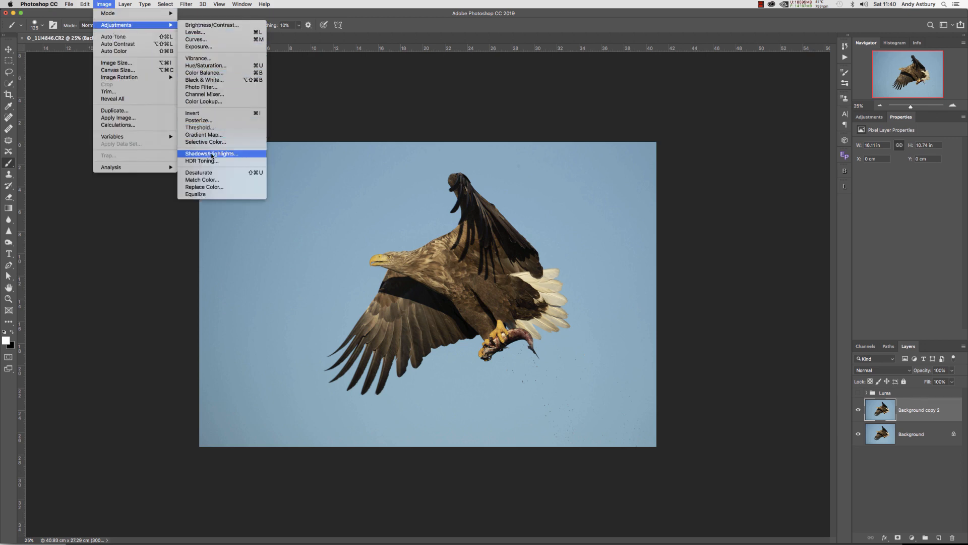
click(211, 154)
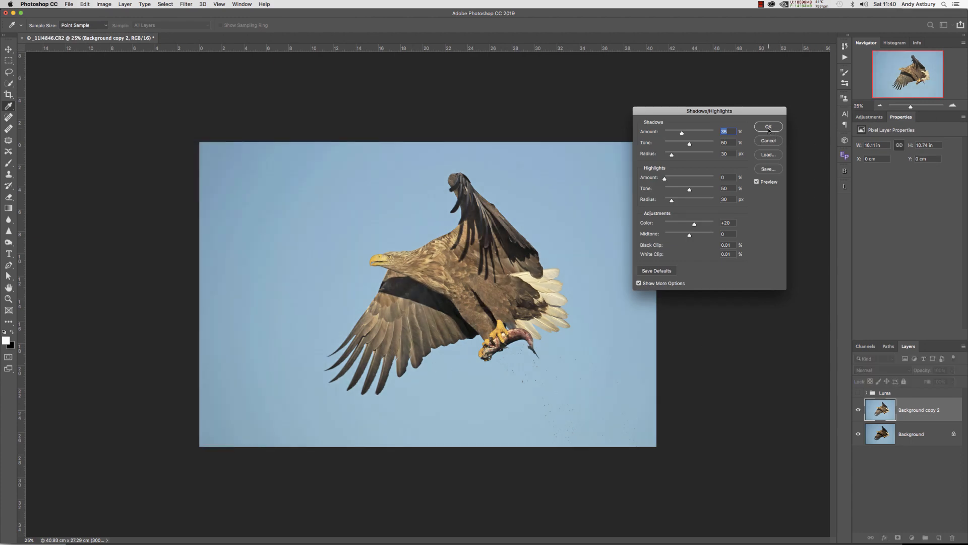
click(768, 127)
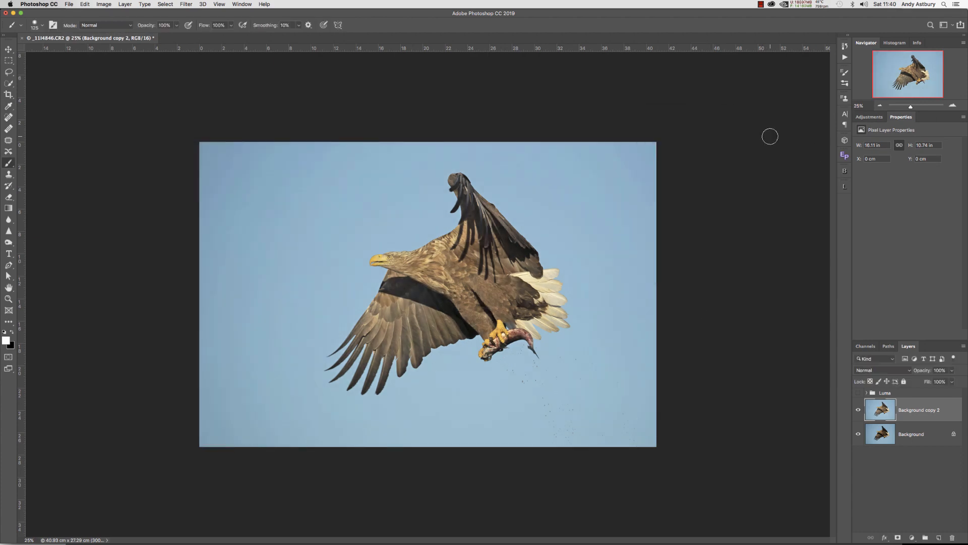
Hide the Background copy 2 layer via its eye icon
click(857, 410)
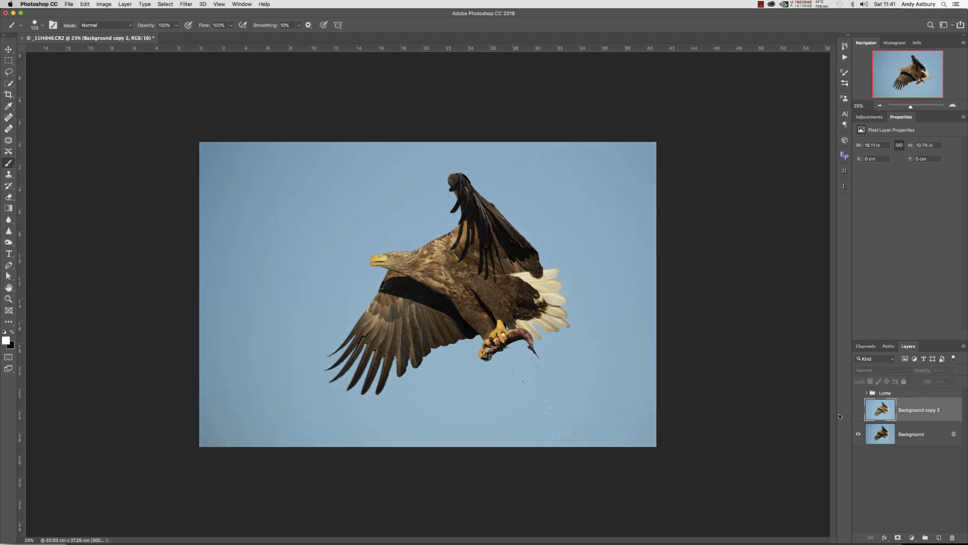
Pick the layer and set the blend mode dropdown to Difference
click(857, 409)
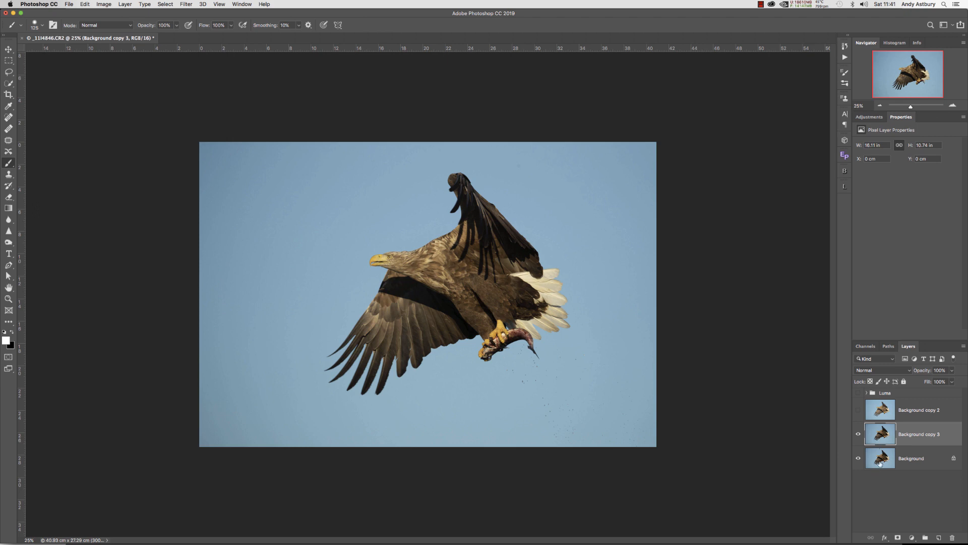
click(882, 369)
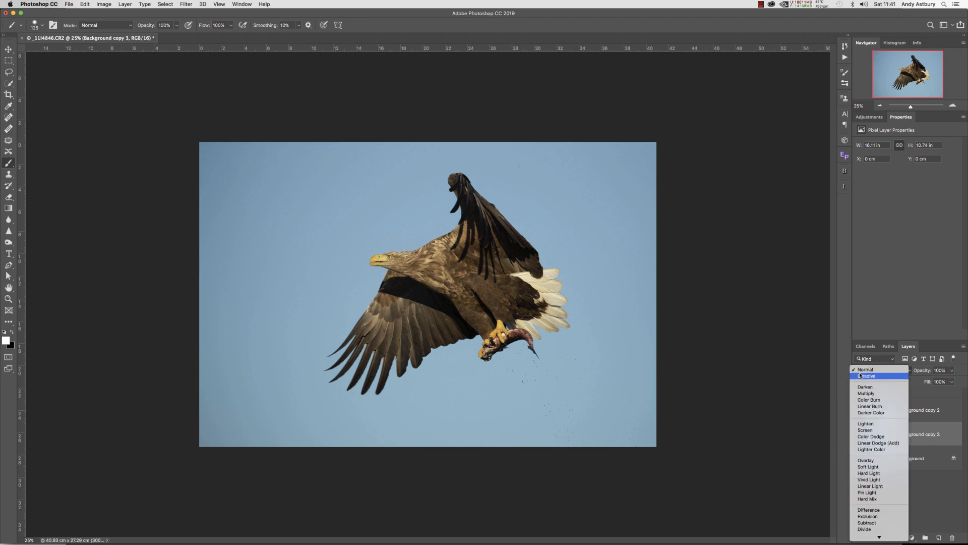
click(868, 509)
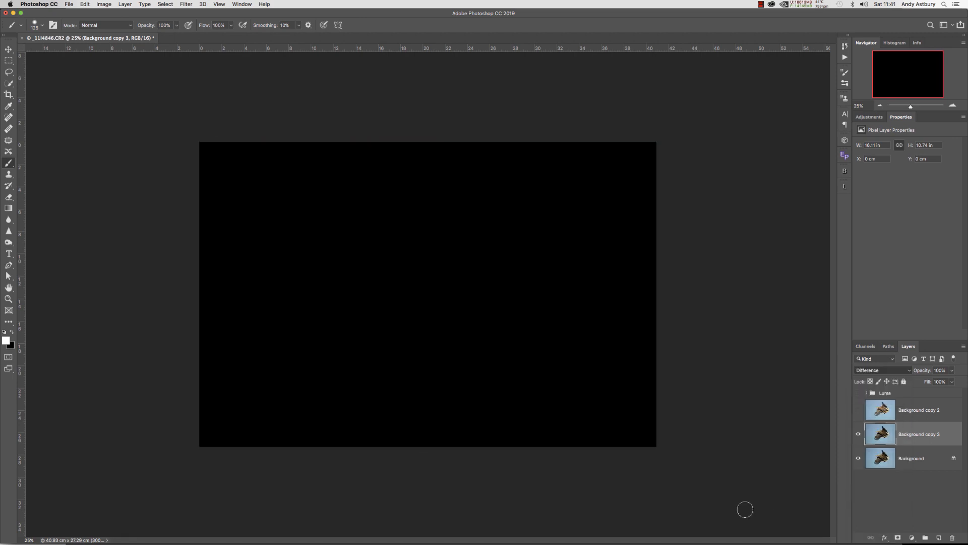
mouse_move(347, 426)
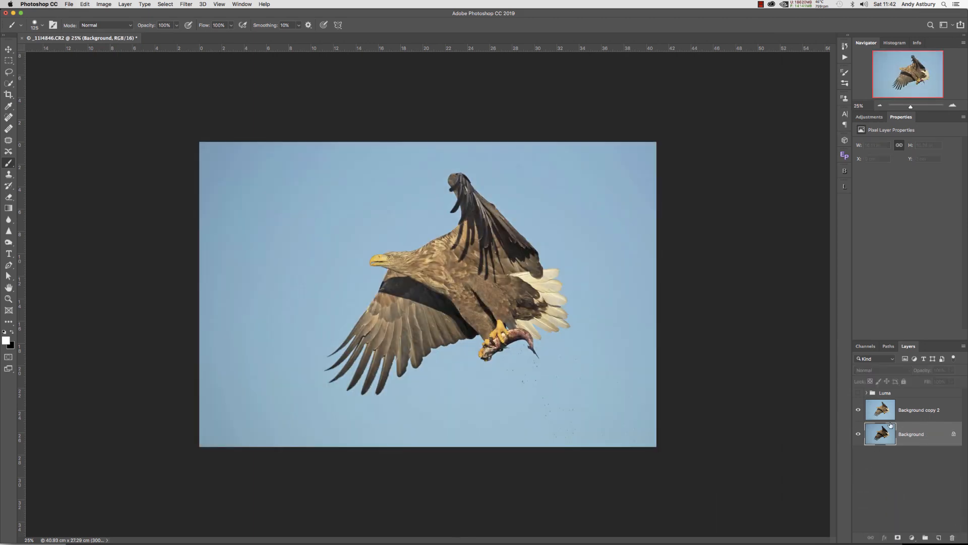
Rename the Background copy 2 layer to 'sh'
click(918, 409)
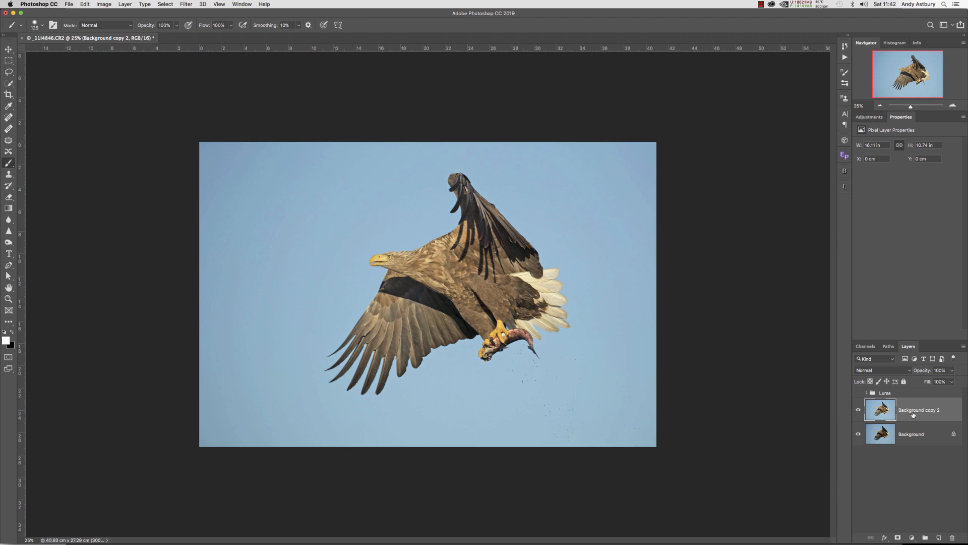
double_click(920, 410)
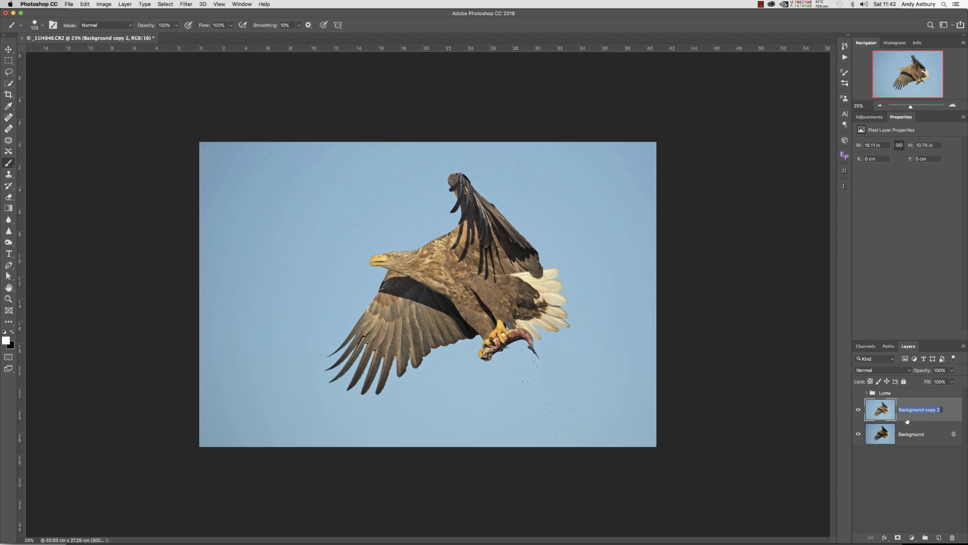
text(sh)
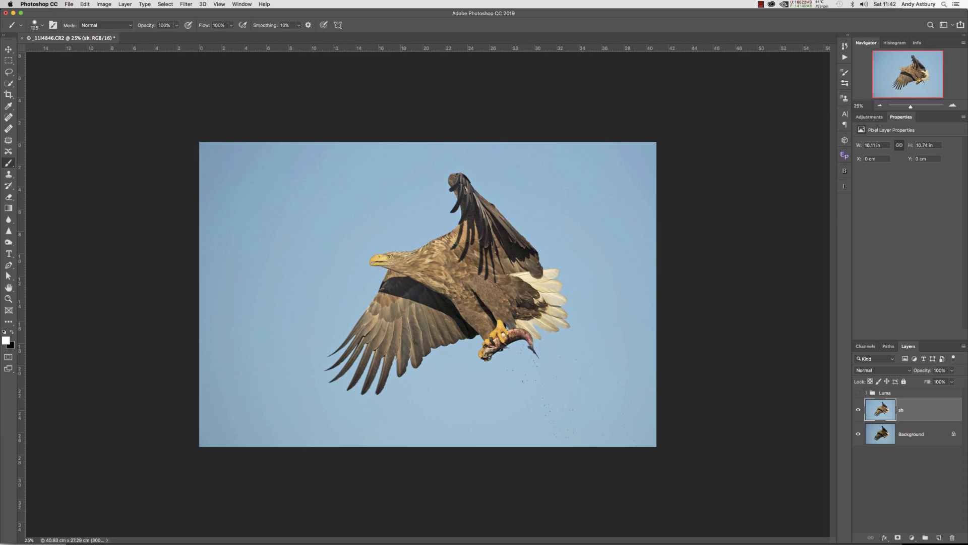
mouse_move(654, 370)
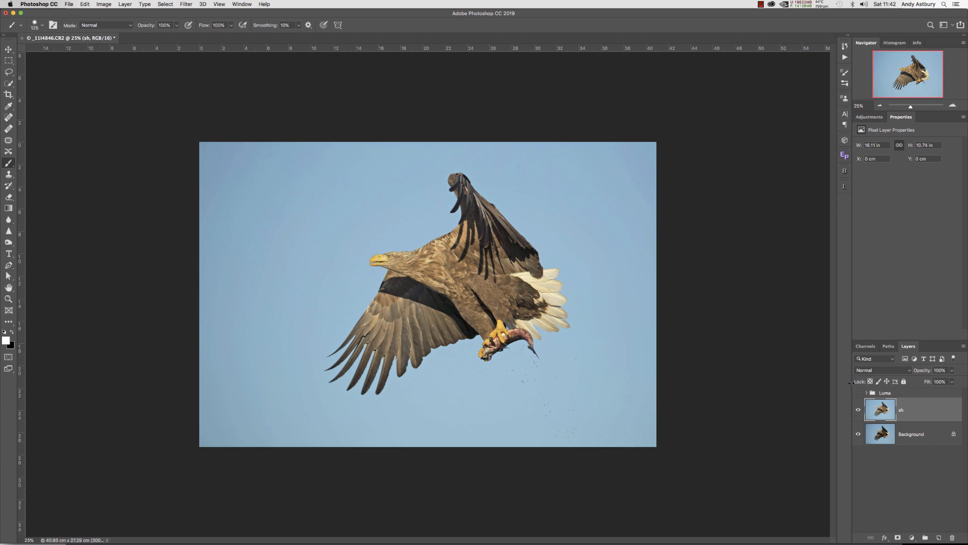
Set the sh layer's blend mode to Difference
click(882, 370)
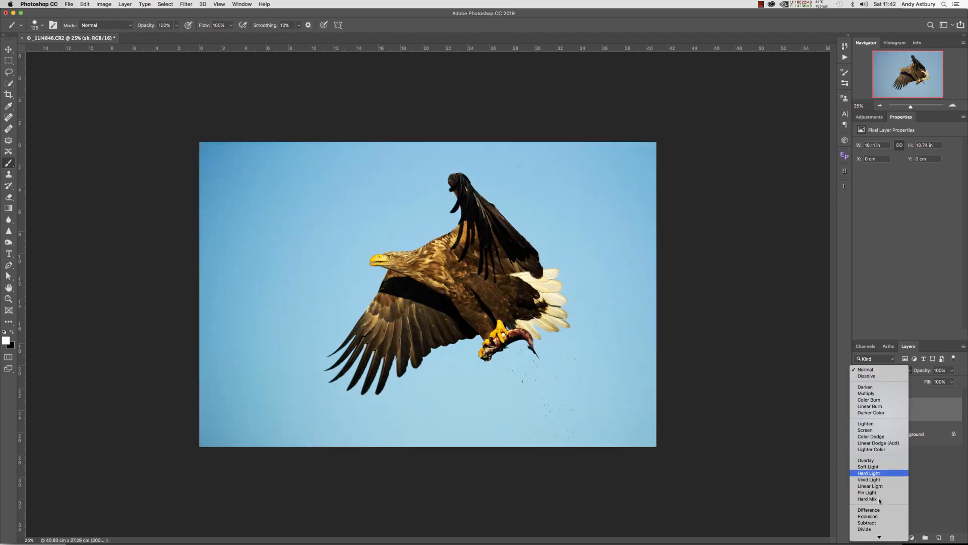
click(868, 509)
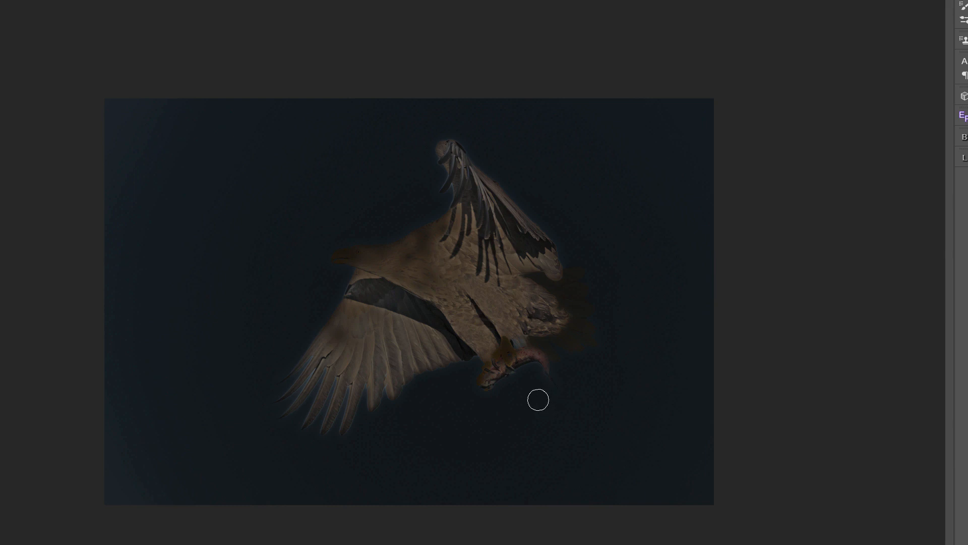
mouse_move(538, 394)
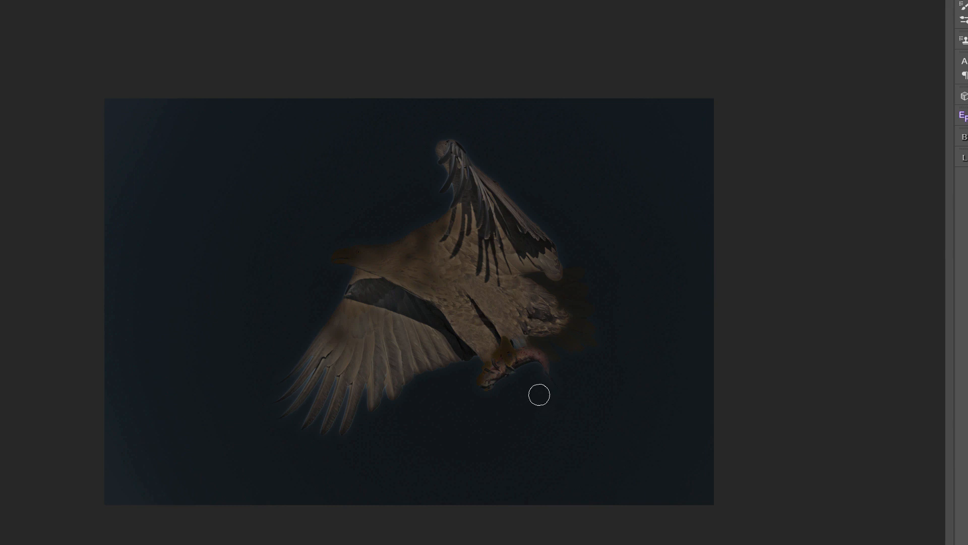
mouse_move(531, 402)
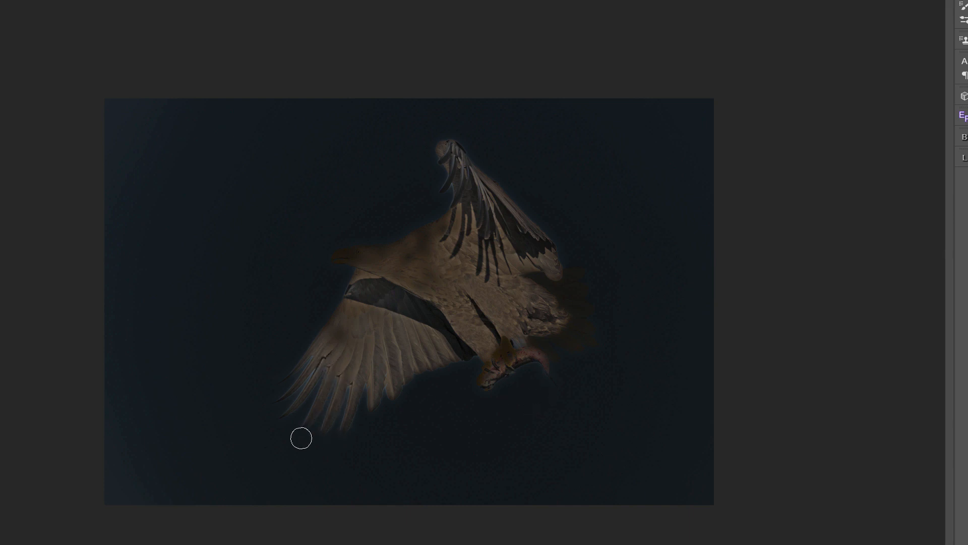
drag(301, 438, 309, 377)
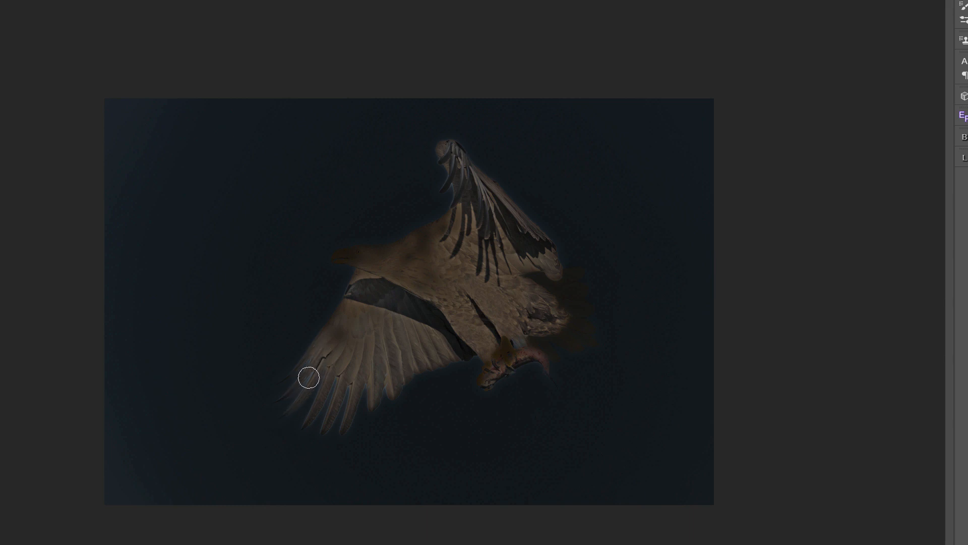
mouse_move(266, 407)
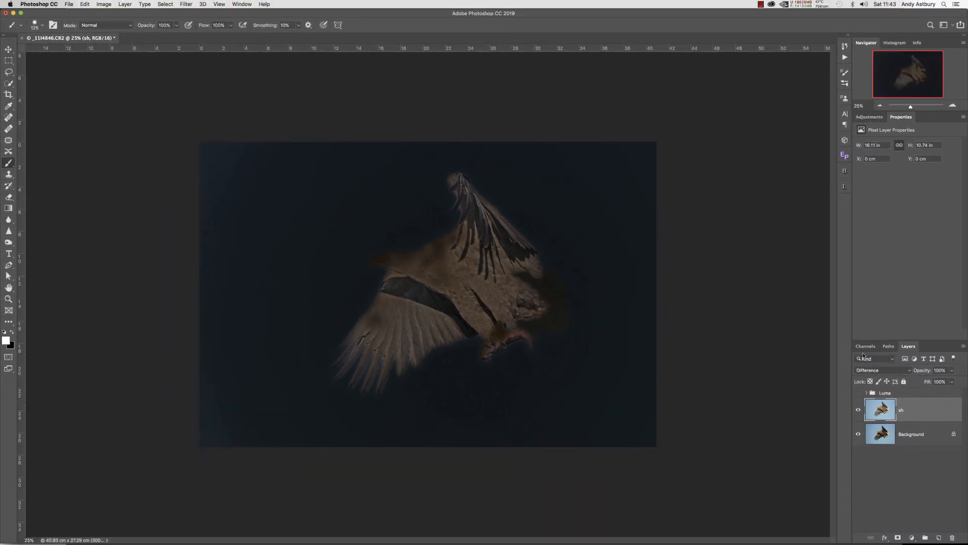
Switch the sh layer's blend mode back to Normal
click(883, 370)
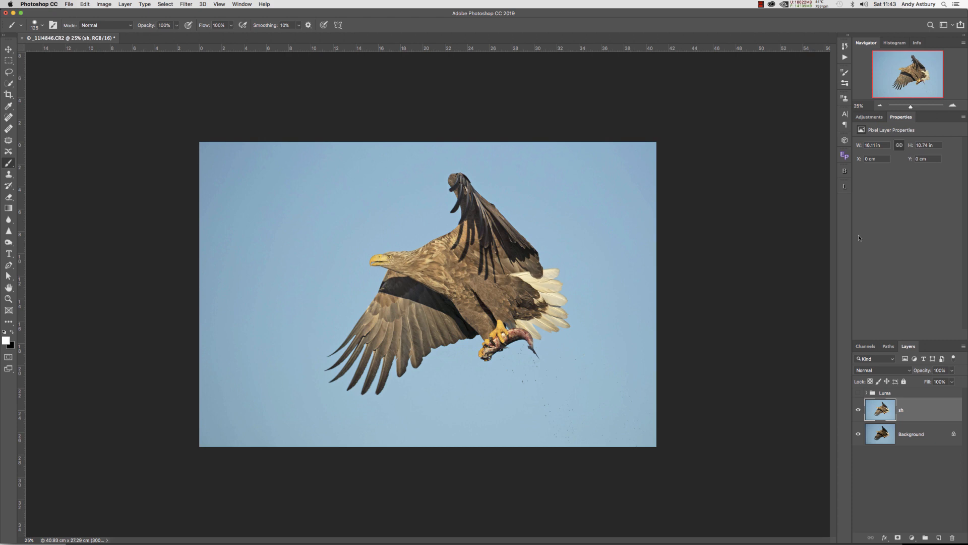
click(858, 410)
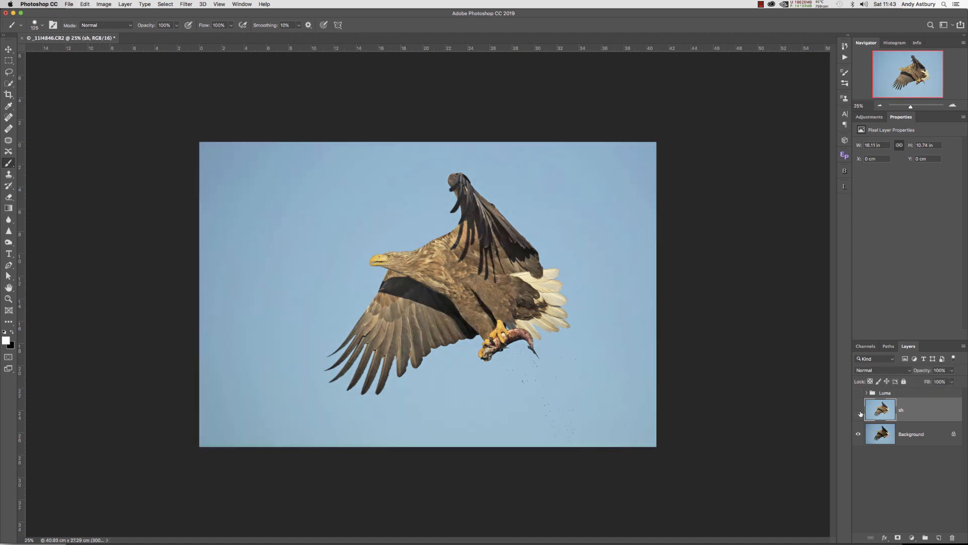
Hide the sh layer so only the original, darker-shadowed Background eagle is visible
click(858, 410)
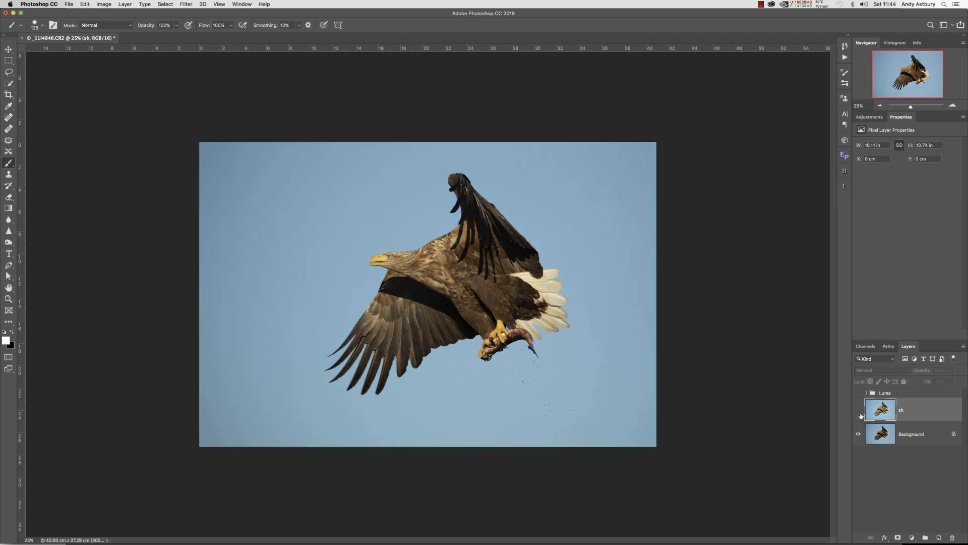
click(857, 410)
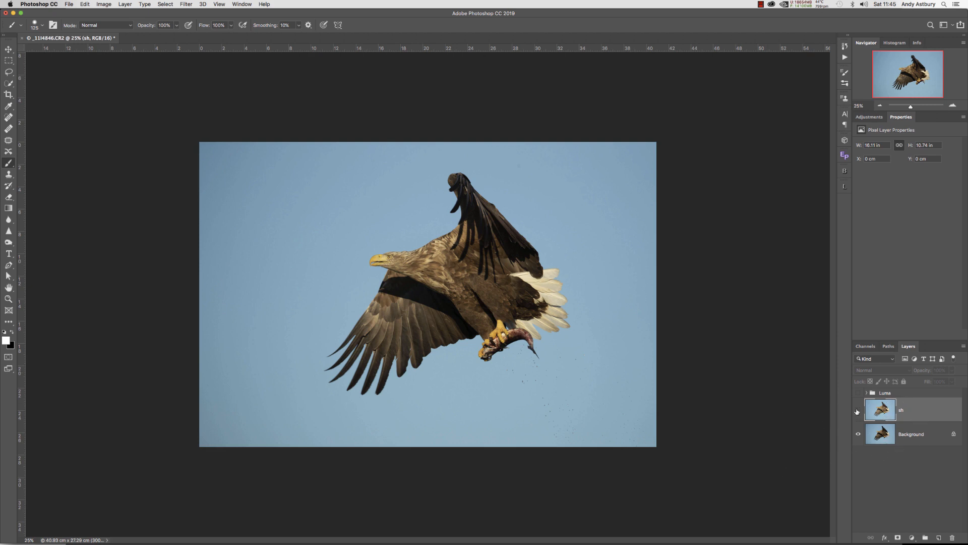
click(857, 412)
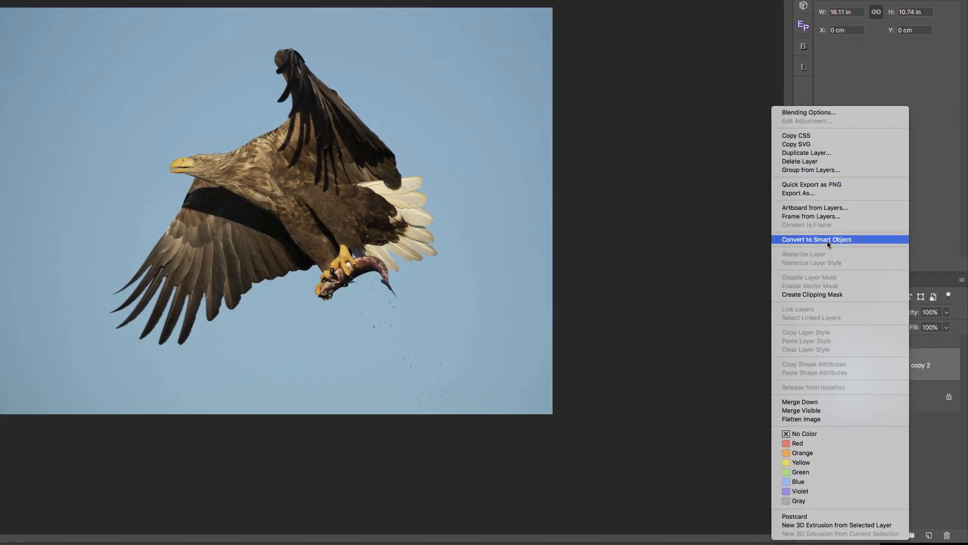
Convert the Background copy 2 layer into a smart object
click(816, 239)
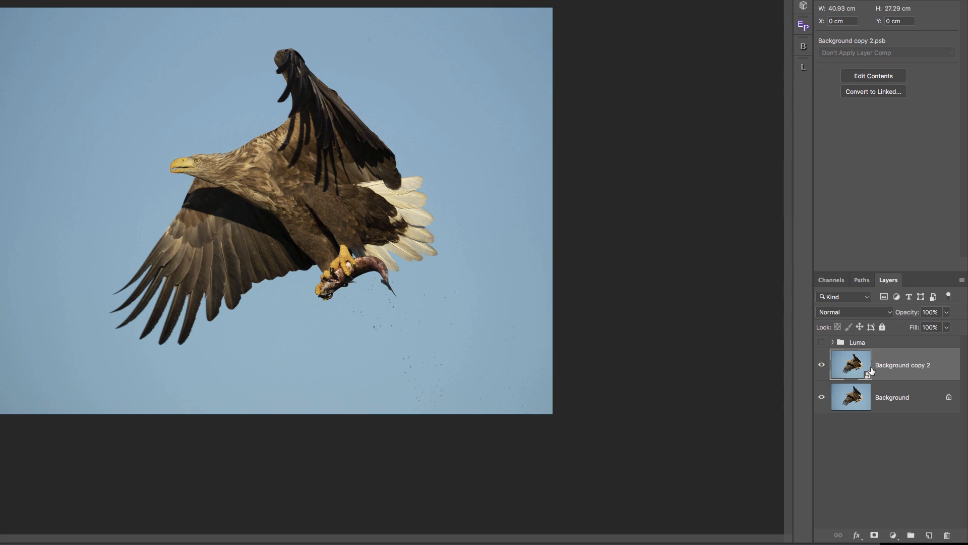
mouse_move(872, 374)
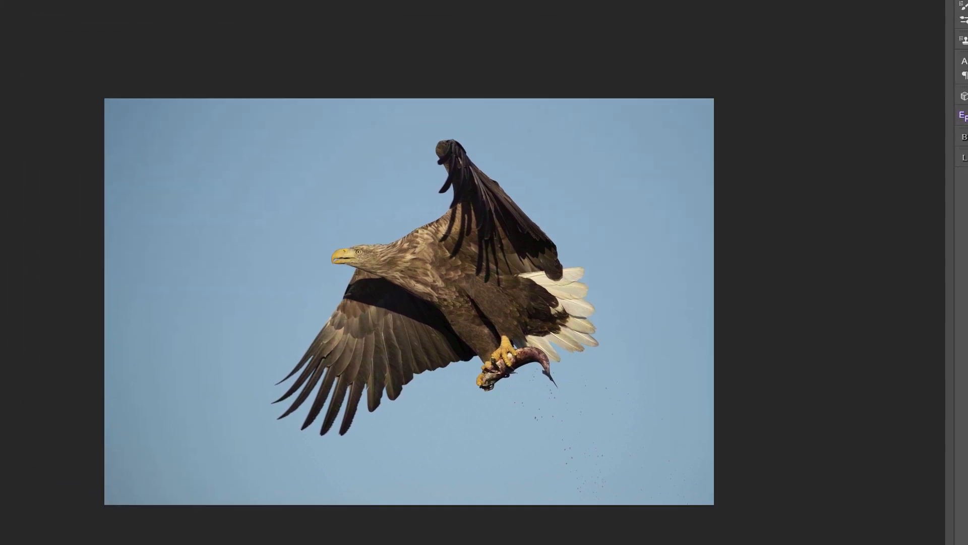
click(138, 5)
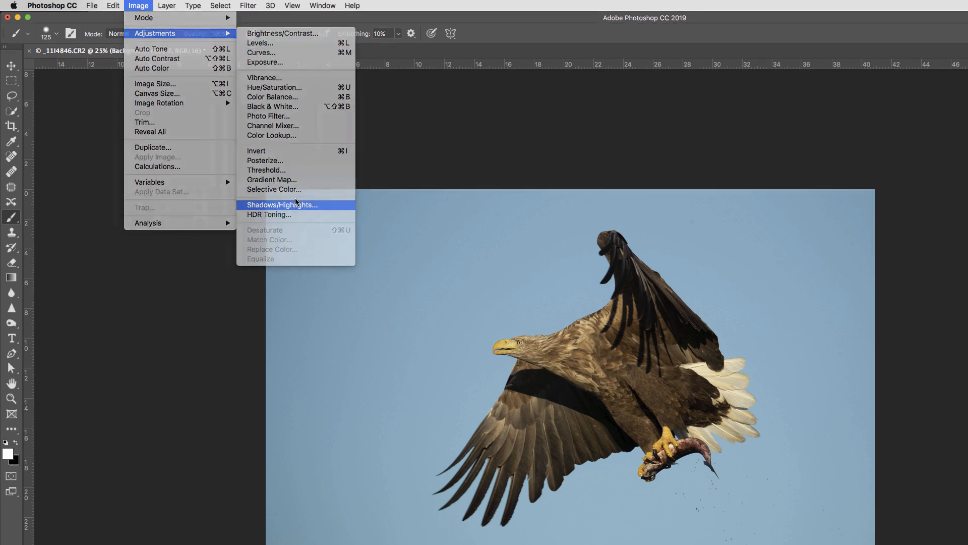
Apply Shadows/Highlights to Background copy 2, keeping the 35% shadows amount
click(282, 204)
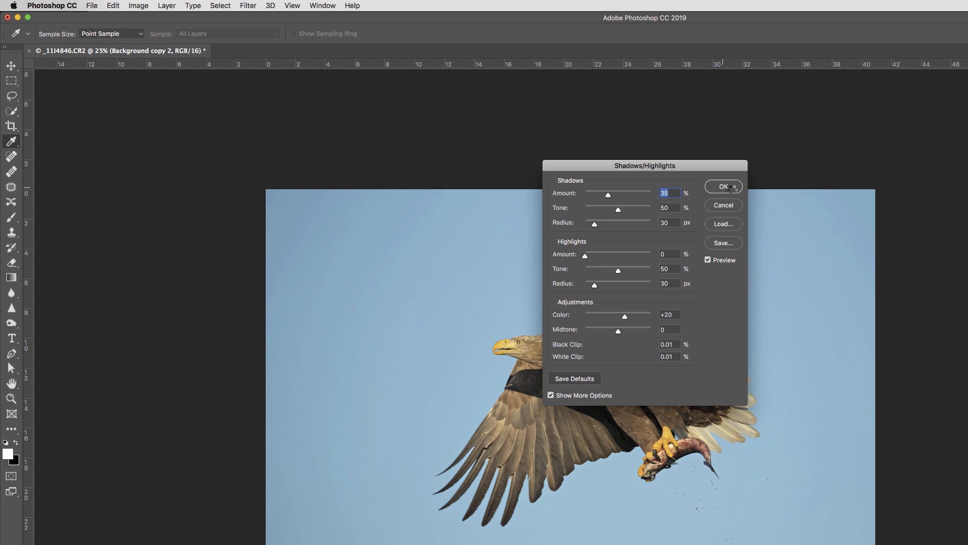
click(723, 186)
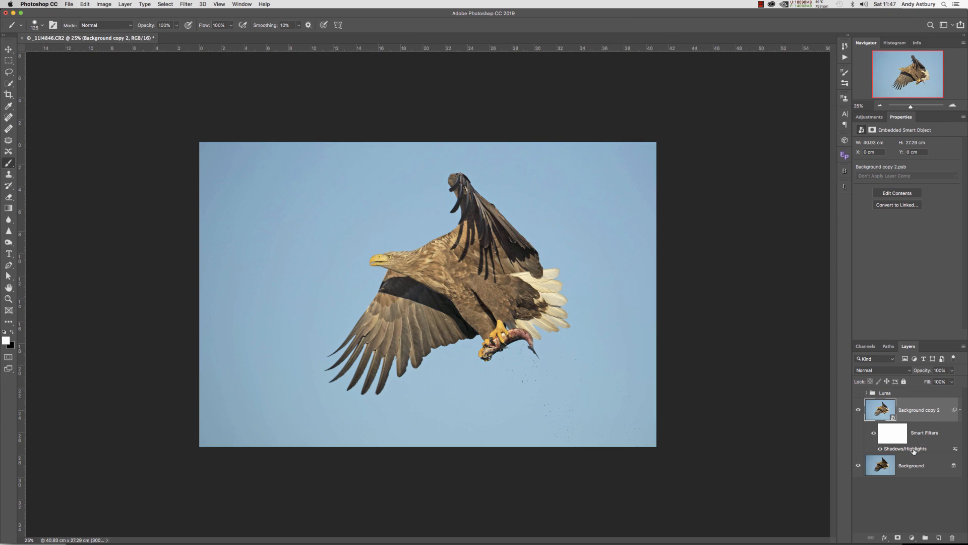
mouse_move(442, 292)
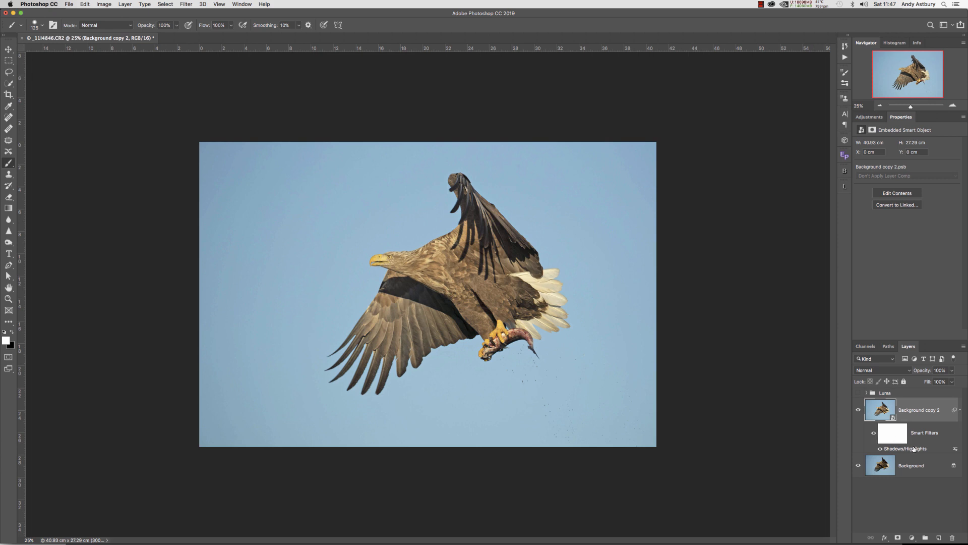
Reopen the Shadows/Highlights smart filter, raise shadow tone to 100, and toggle Preview to compare
double_click(905, 448)
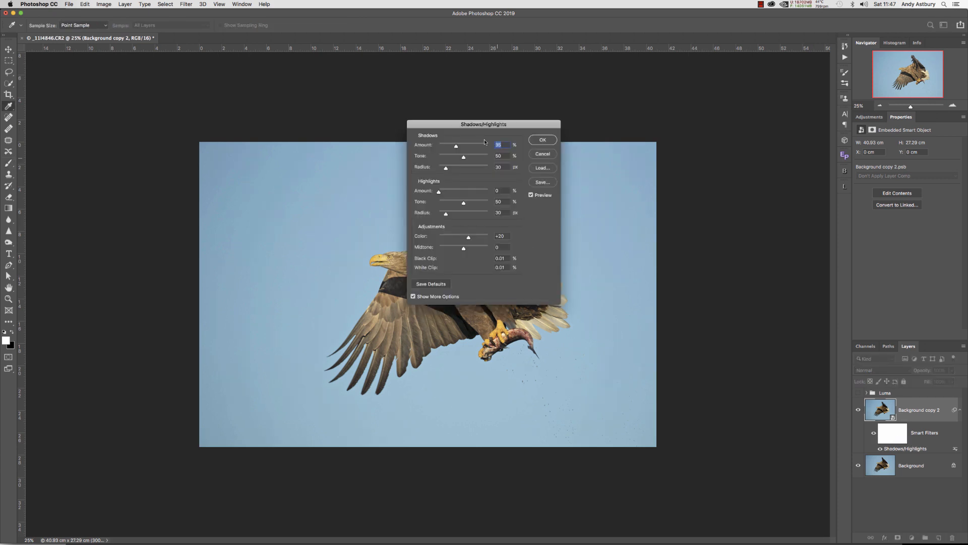
drag(484, 124, 729, 69)
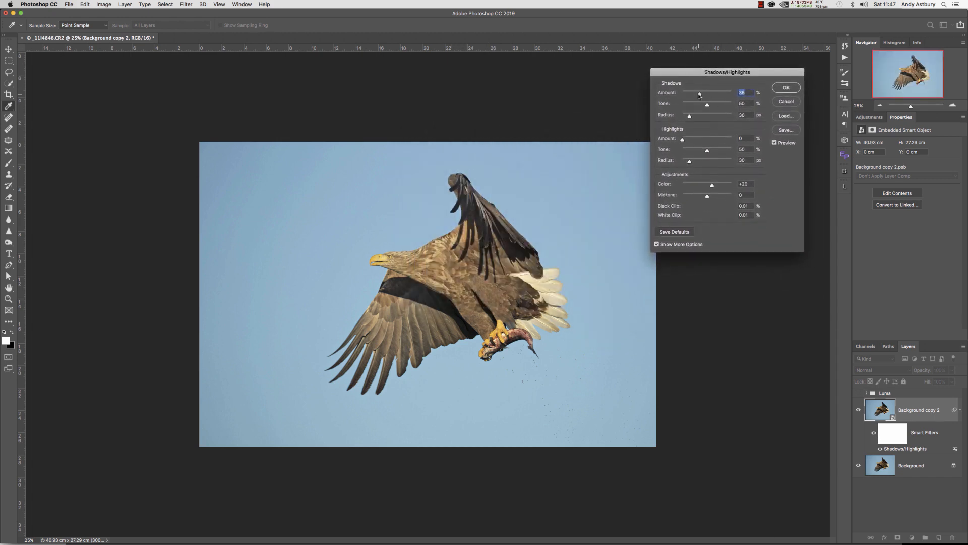
drag(703, 93, 690, 93)
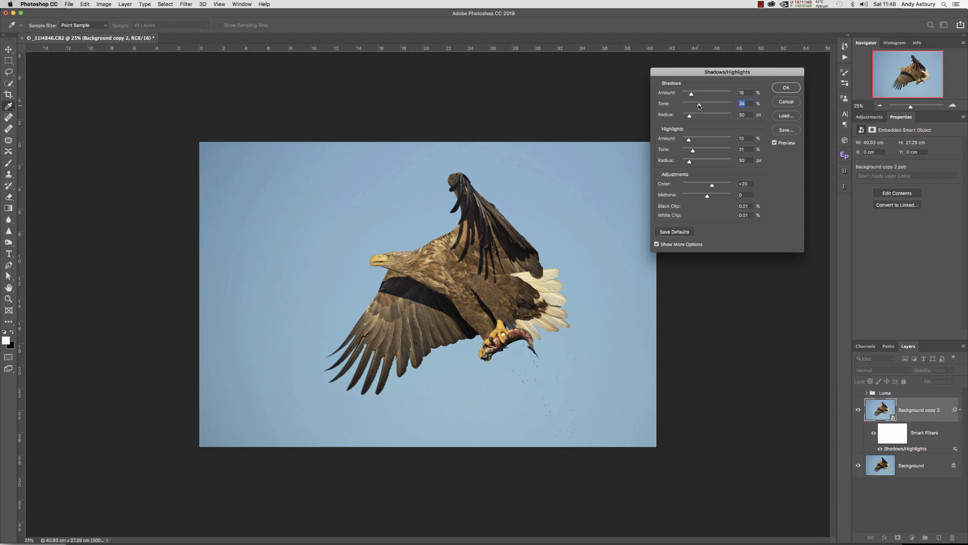
drag(698, 105, 708, 104)
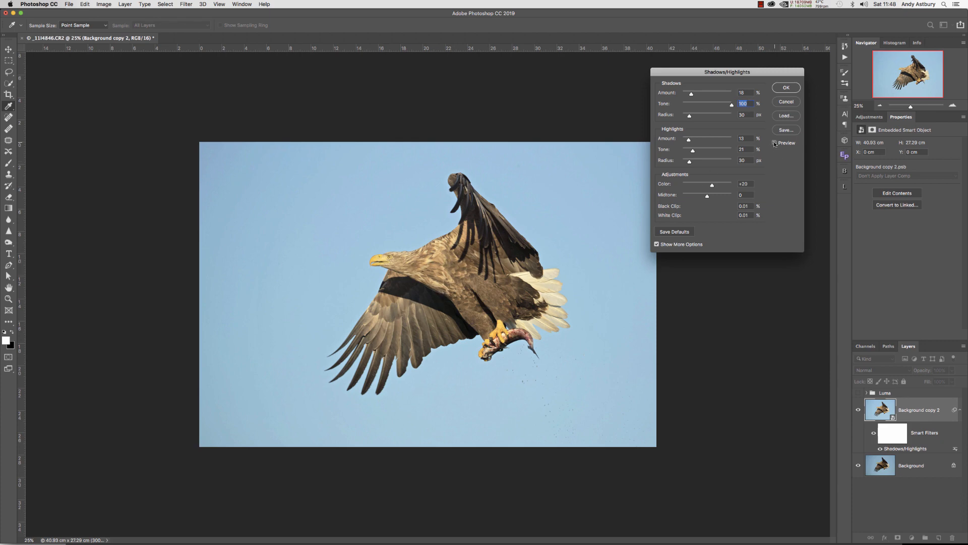
click(775, 143)
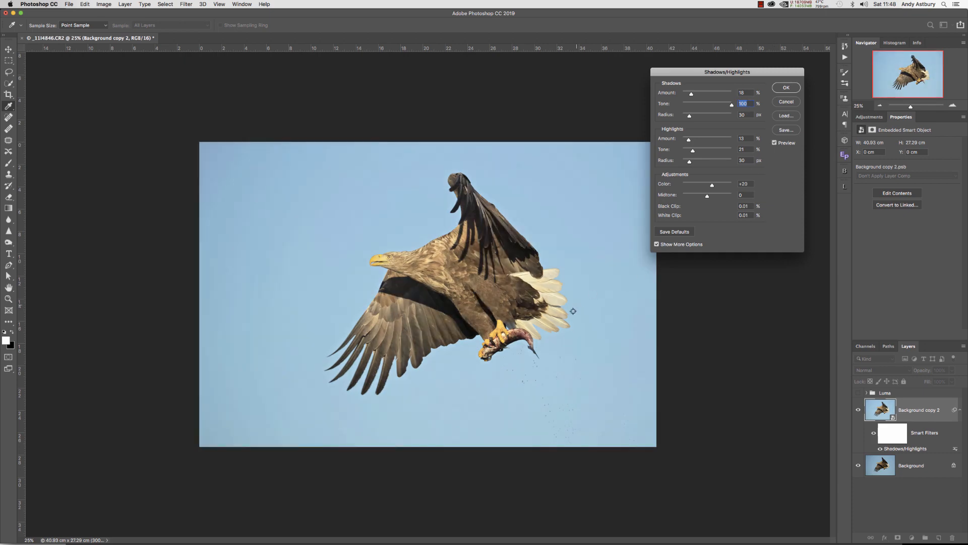
mouse_move(549, 286)
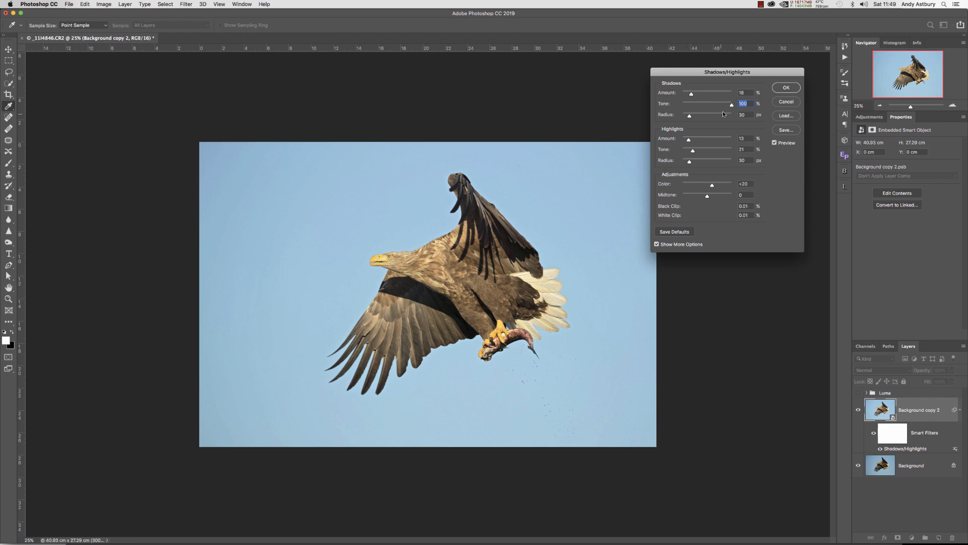
Retune Shadows/Highlights: shadows amount 66, tone 63; highlights amount 51, tone 47
drag(732, 104, 714, 103)
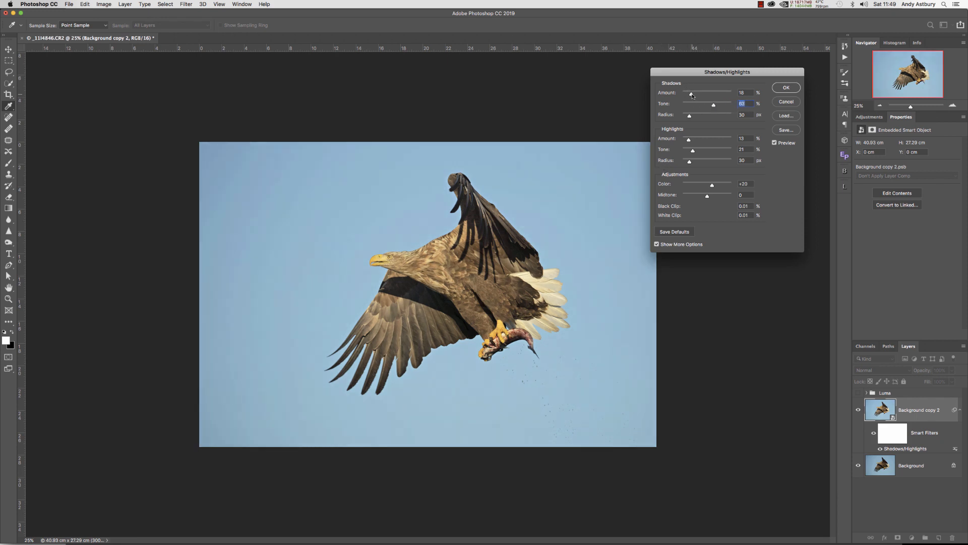
drag(690, 92, 715, 92)
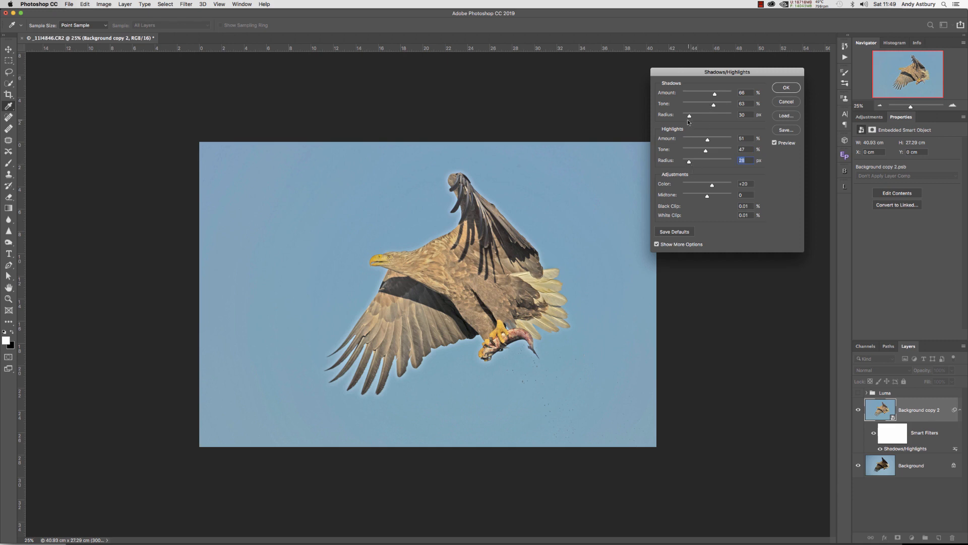
mouse_move(425, 271)
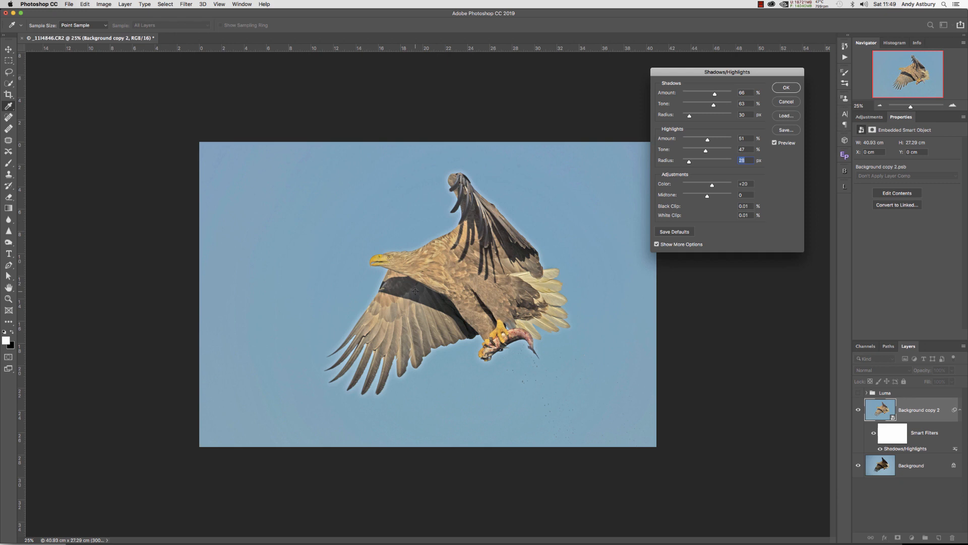
click(786, 87)
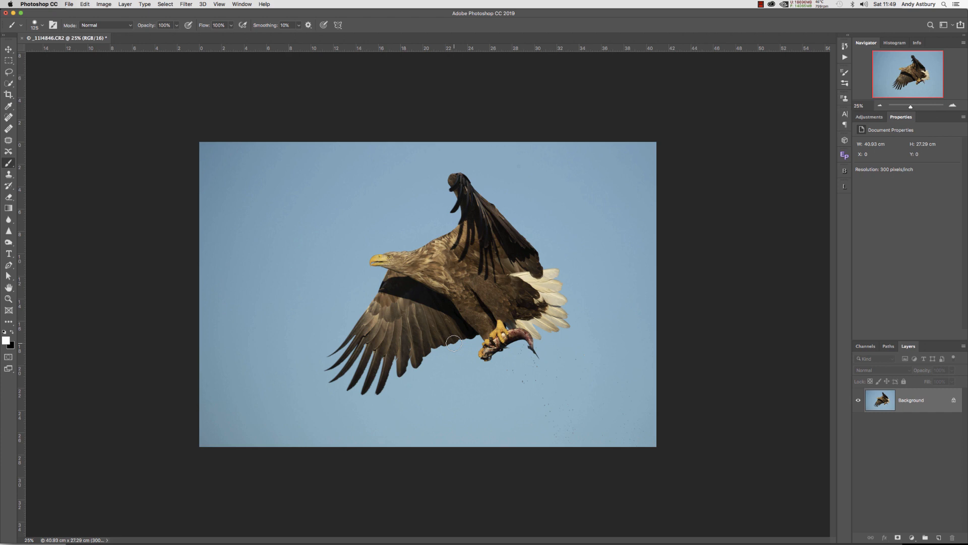
mouse_move(432, 256)
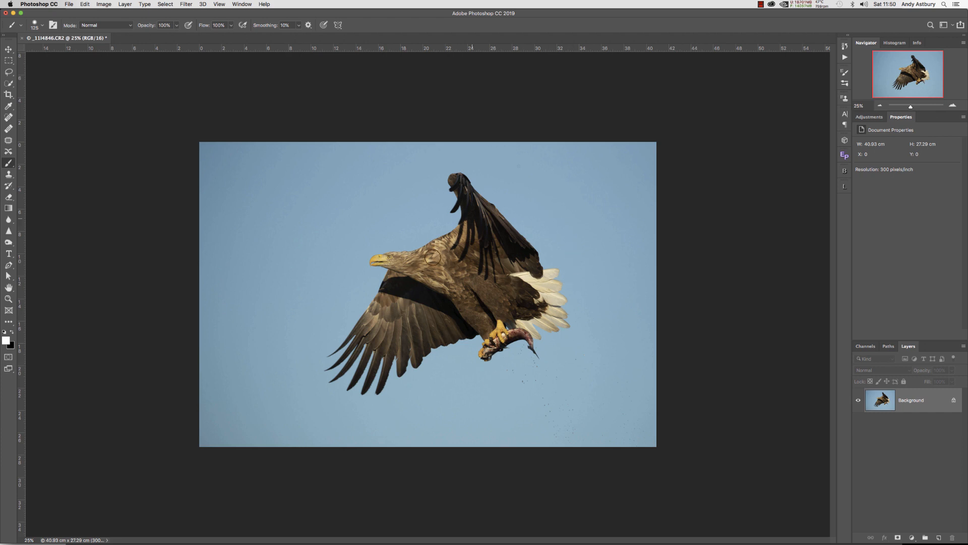
mouse_move(459, 312)
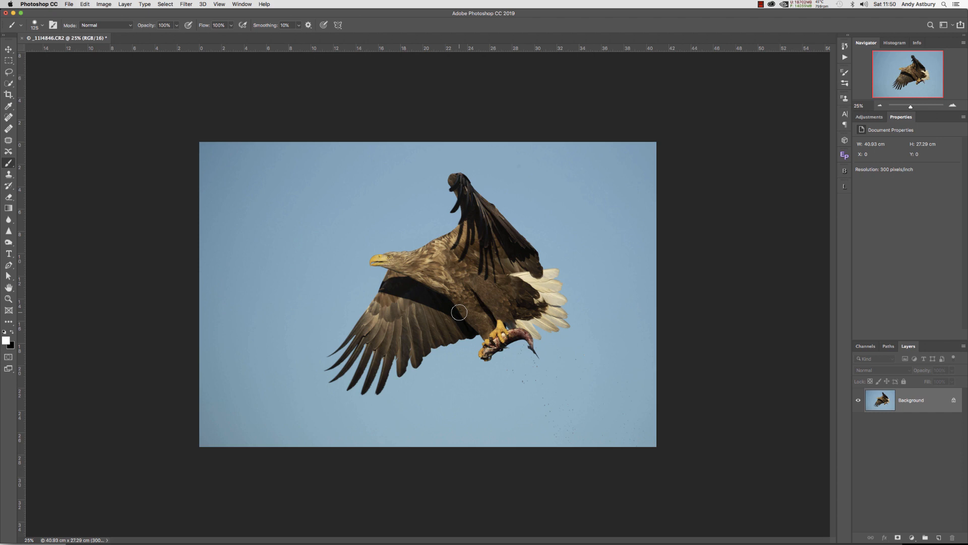
mouse_move(723, 378)
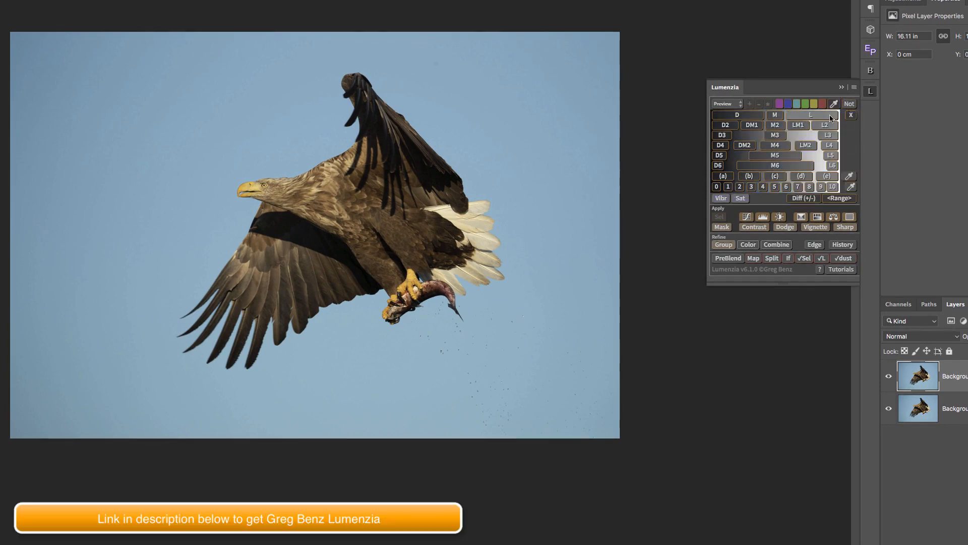
mouse_move(810, 115)
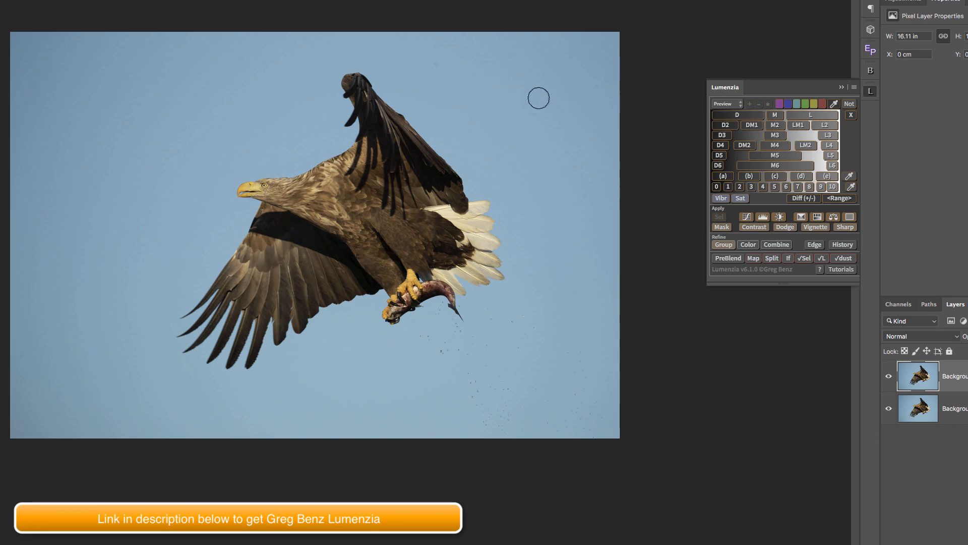
mouse_move(474, 382)
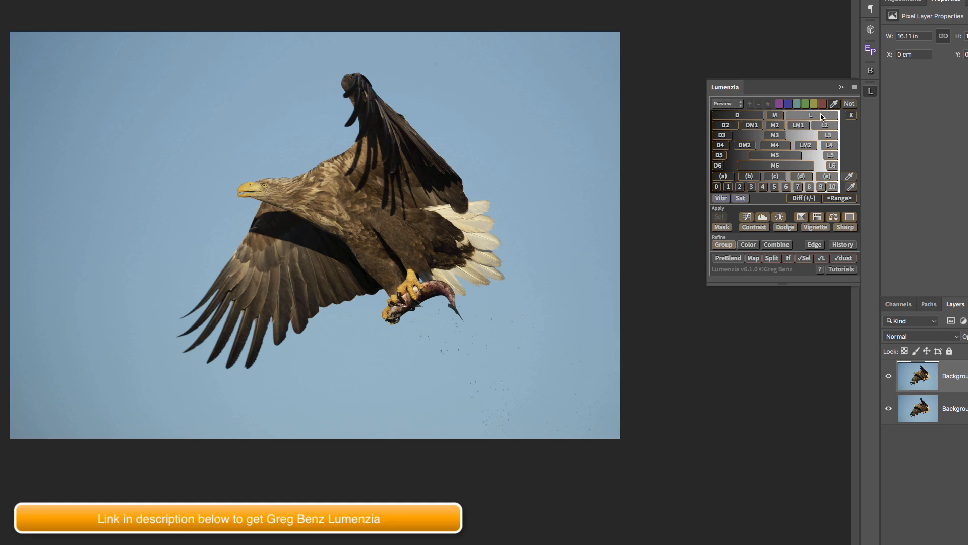
Preview Lumenzia luminosity masks of the eagle in greyscale, switching to a second mask
click(805, 145)
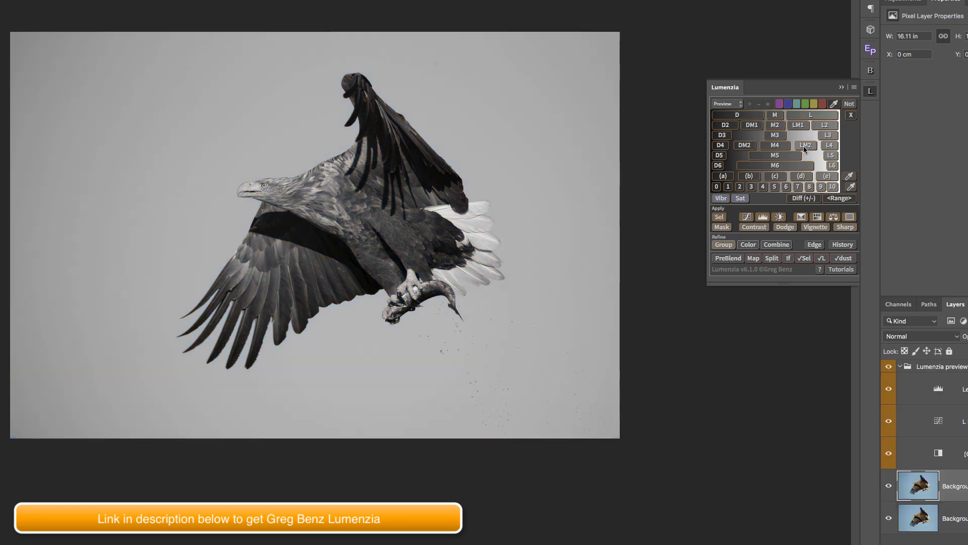
click(806, 145)
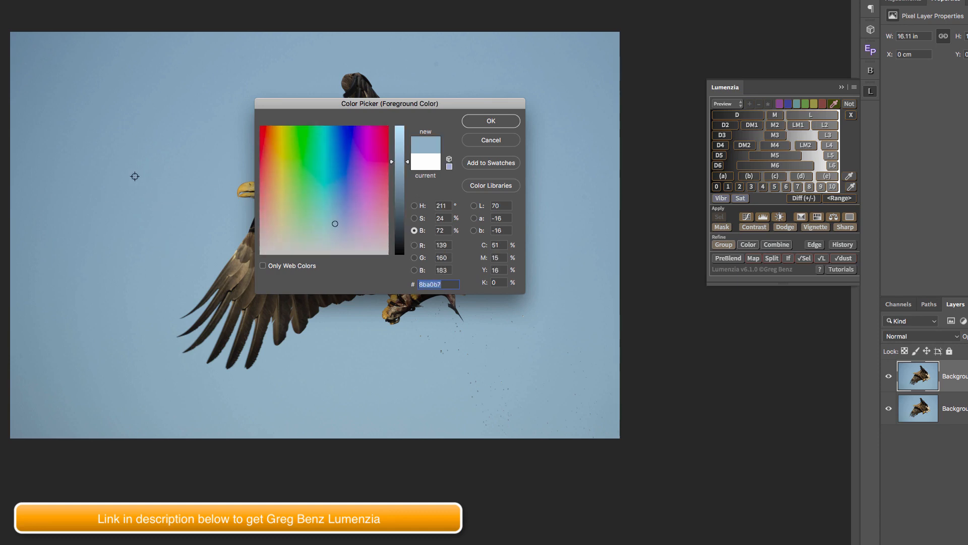
mouse_move(151, 204)
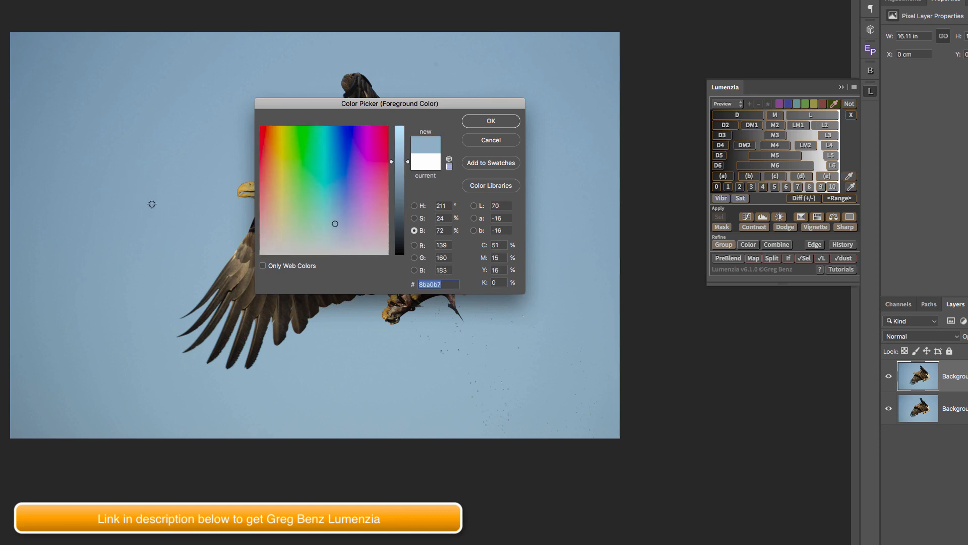
Confirm the sampled sky colour, build a Hue211 mask preview, and select the local curves layer
click(489, 120)
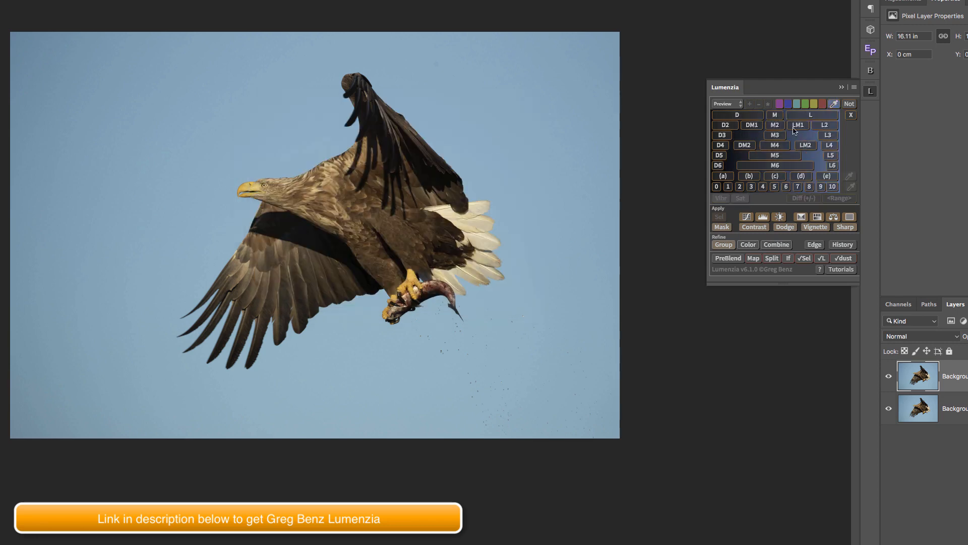
mouse_move(823, 125)
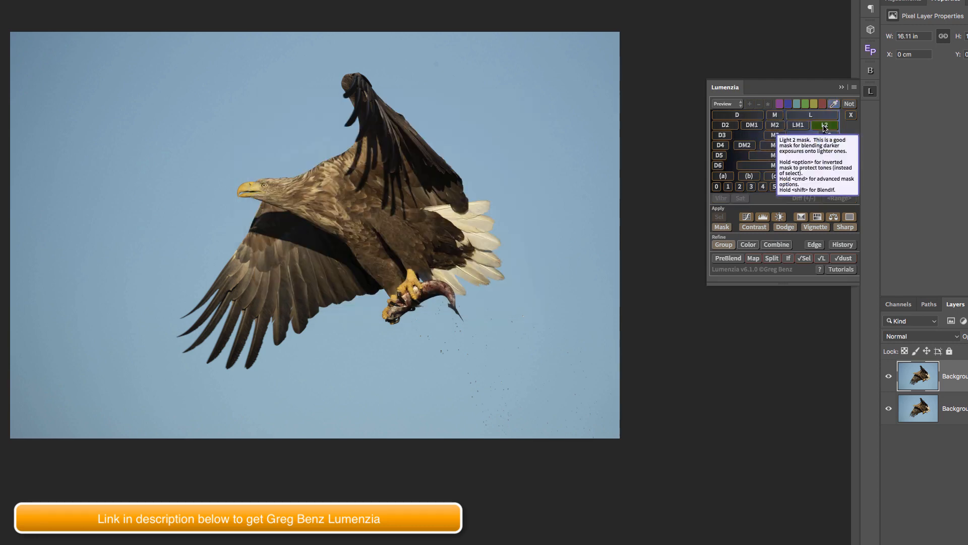
click(829, 124)
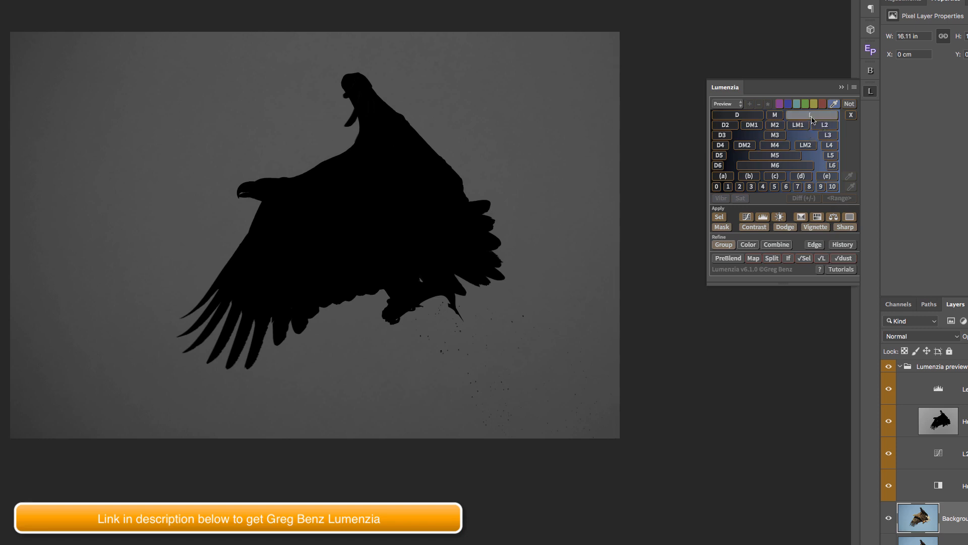
click(811, 115)
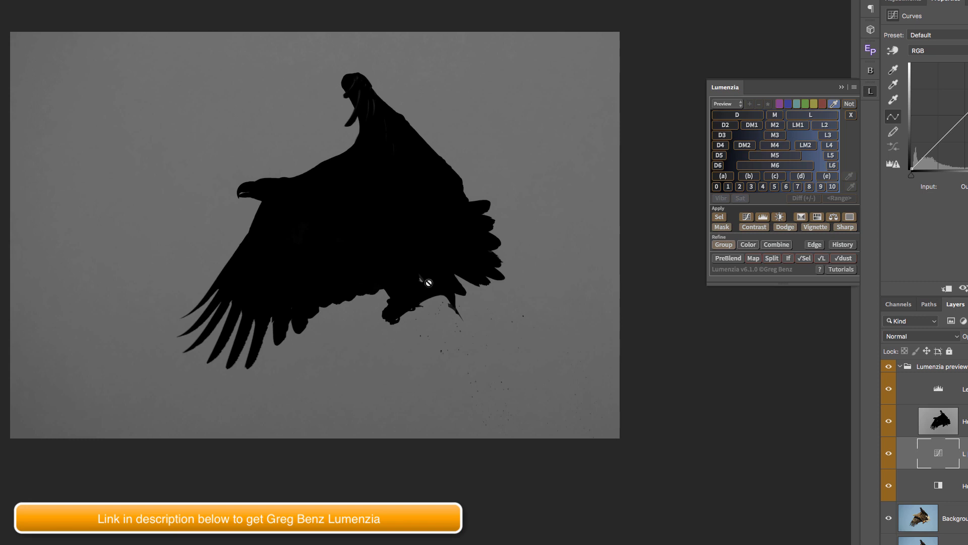
mouse_move(311, 258)
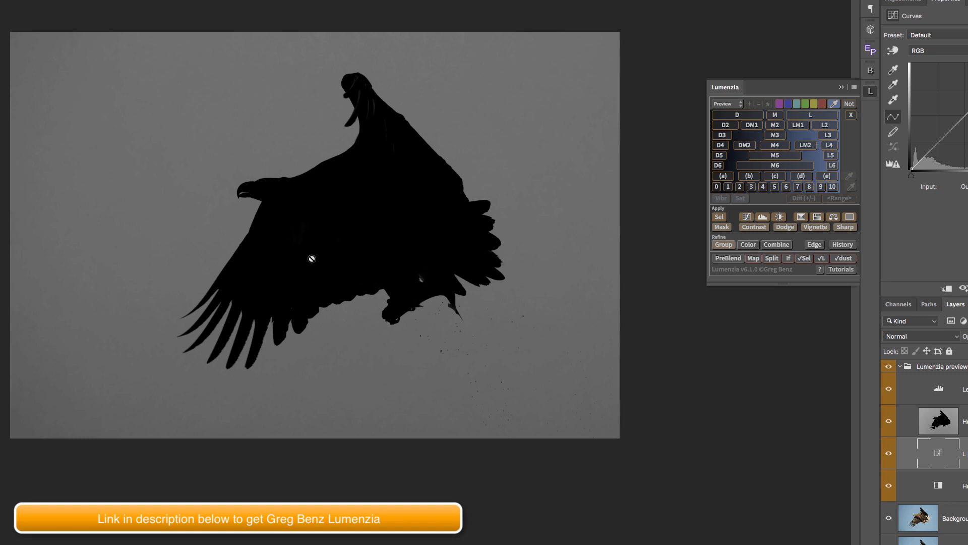
mouse_move(396, 155)
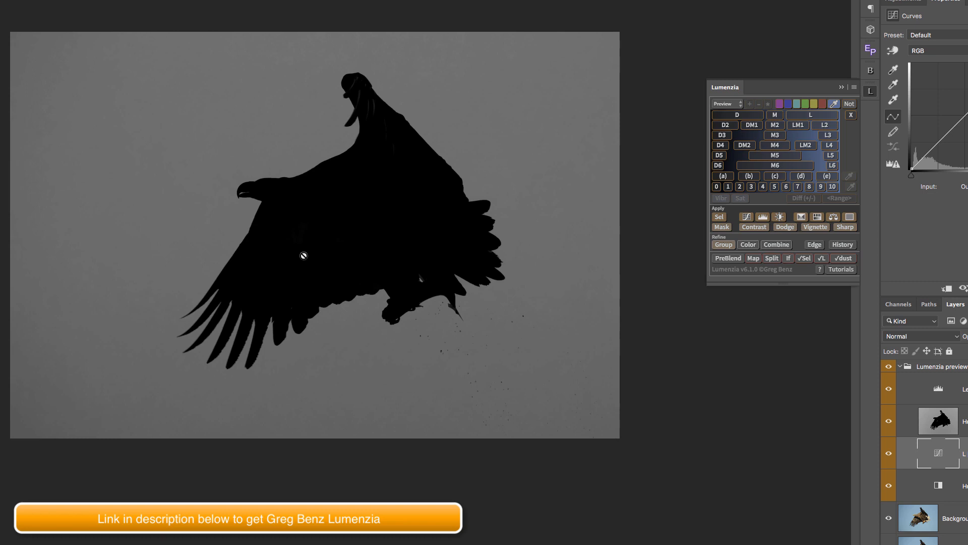
mouse_move(111, 217)
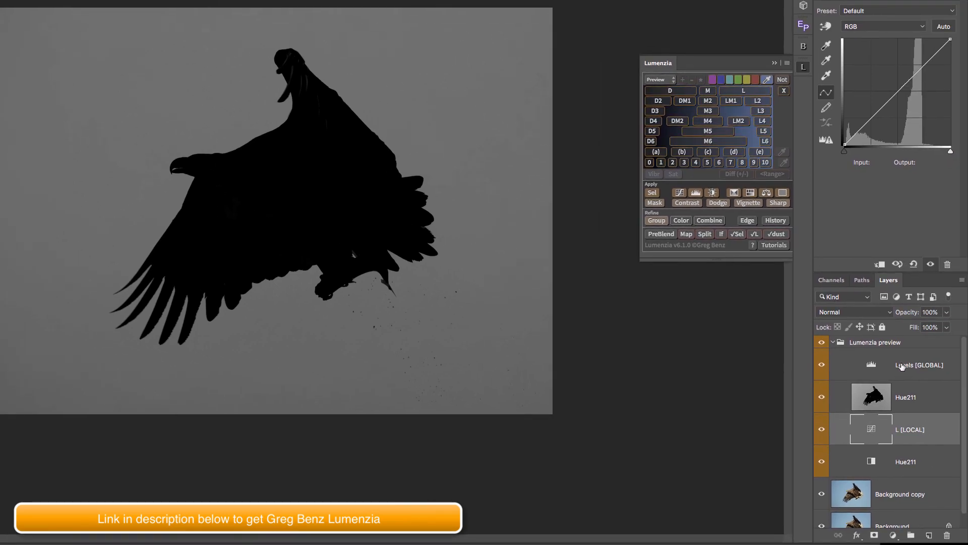
Brighten the preview mask by lowering its Levels white point, then convert it to a selection
click(919, 365)
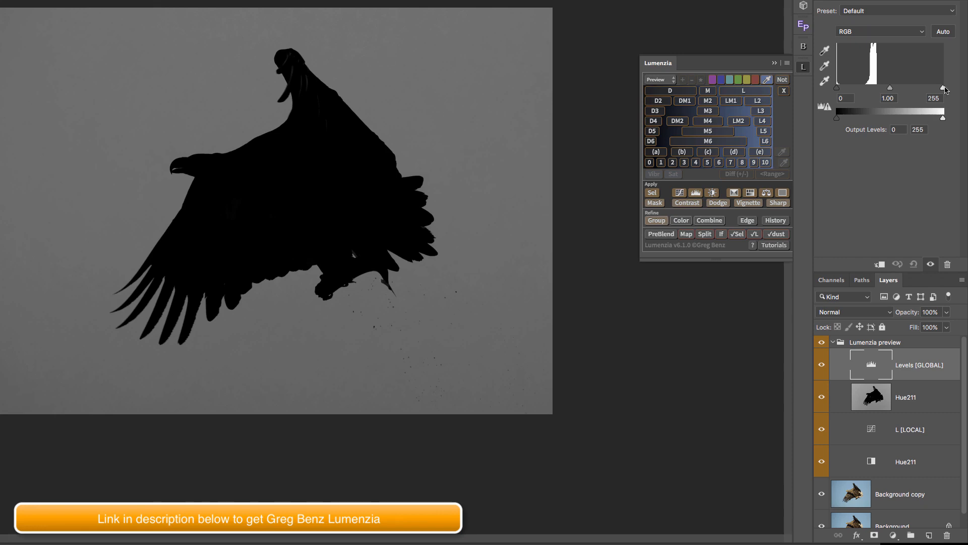
drag(943, 90, 925, 90)
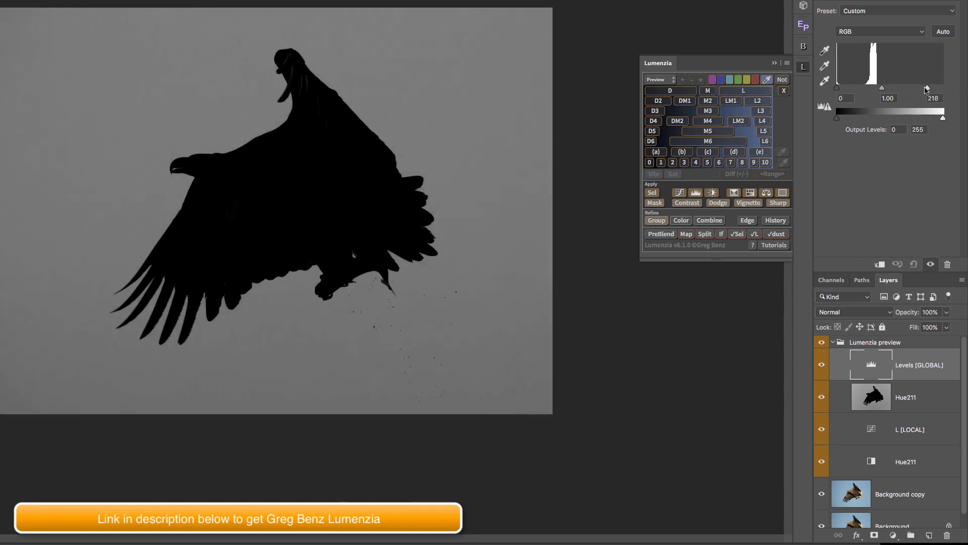
drag(925, 91, 874, 91)
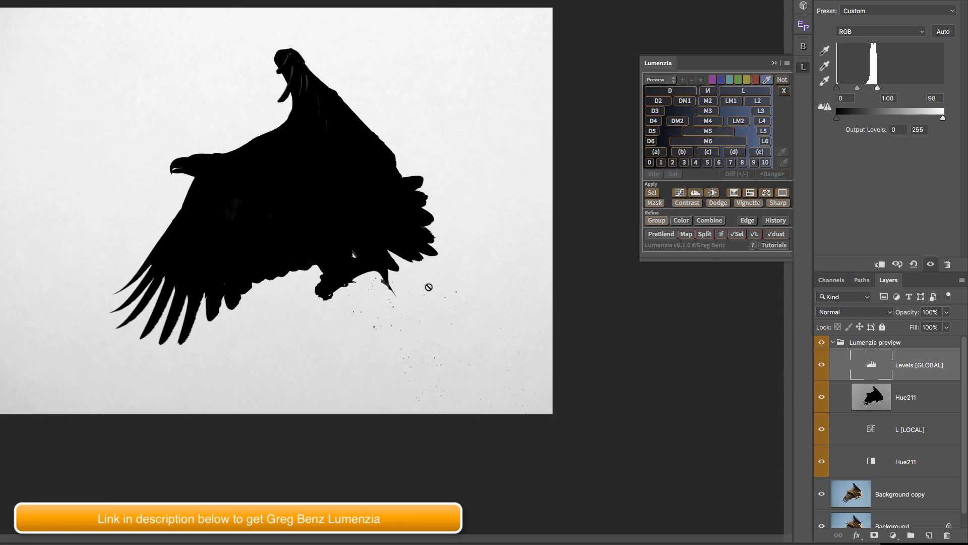
click(651, 192)
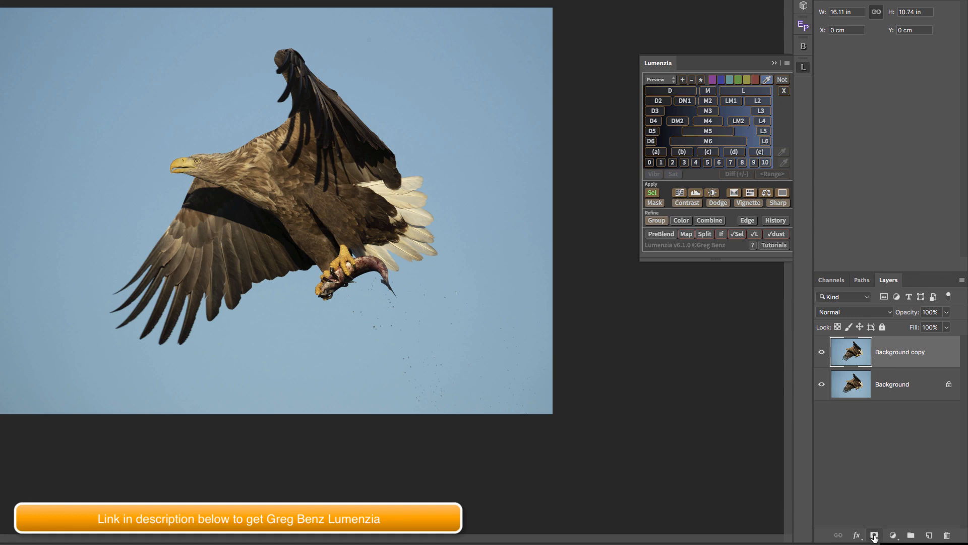
Mask Background copy with the eagle selection and steepen the mask's Curves until the sky is white
click(872, 535)
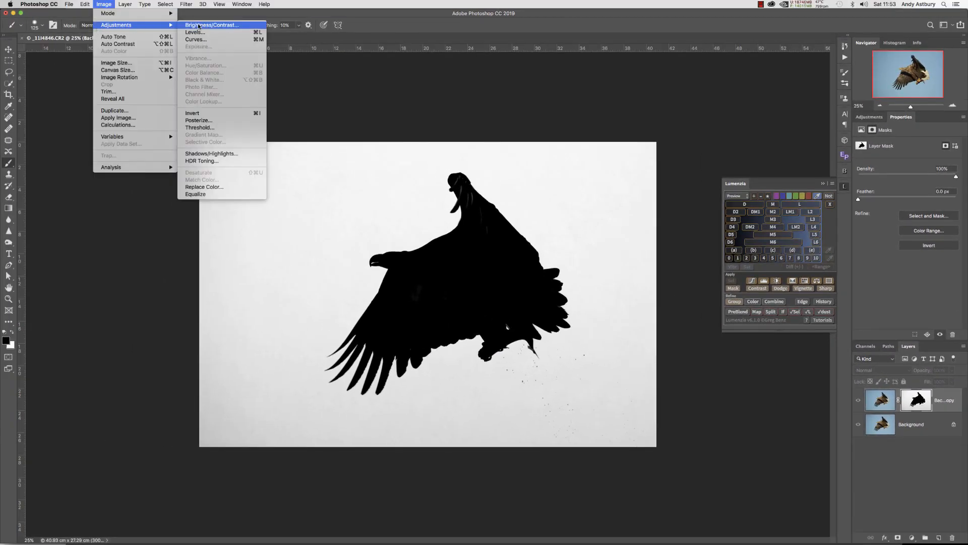
click(195, 40)
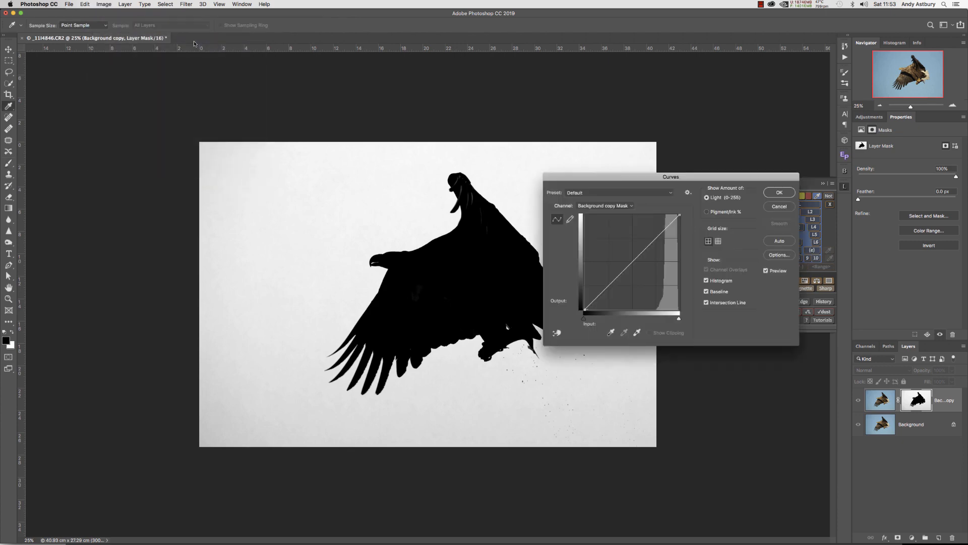
drag(670, 176, 716, 171)
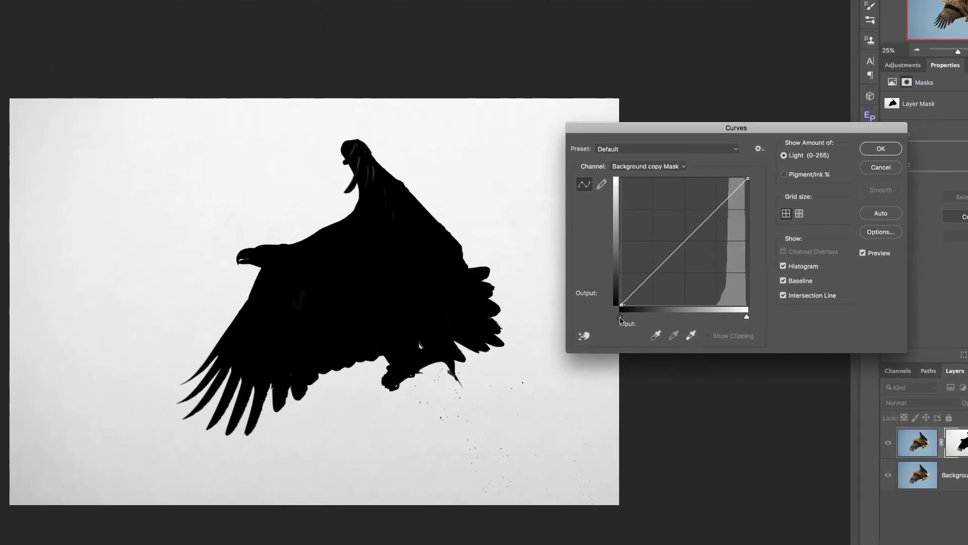
click(622, 303)
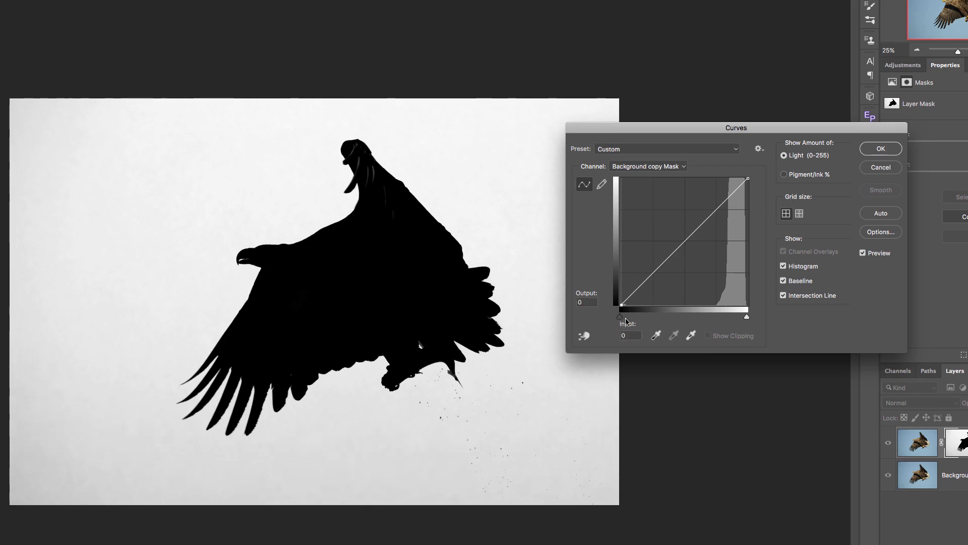
drag(618, 316, 650, 316)
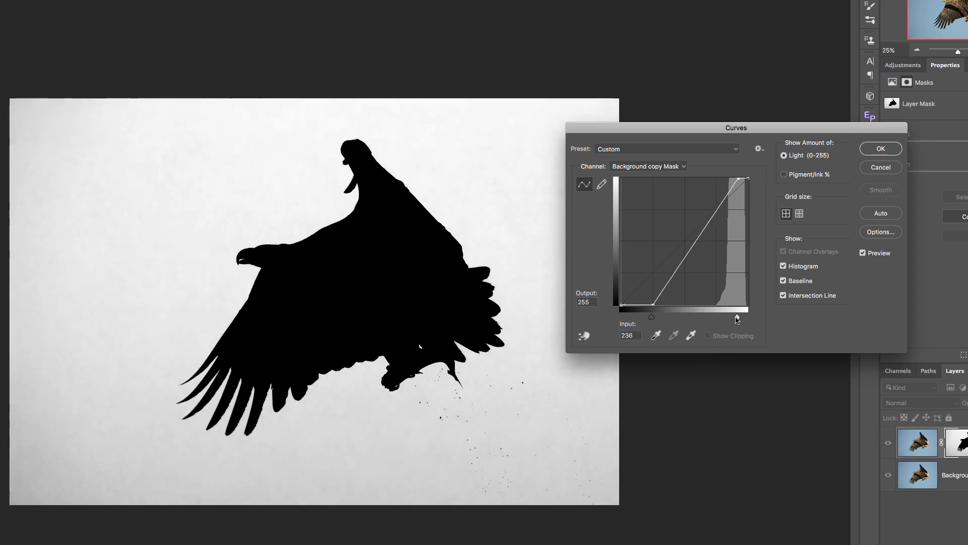
drag(736, 308, 717, 309)
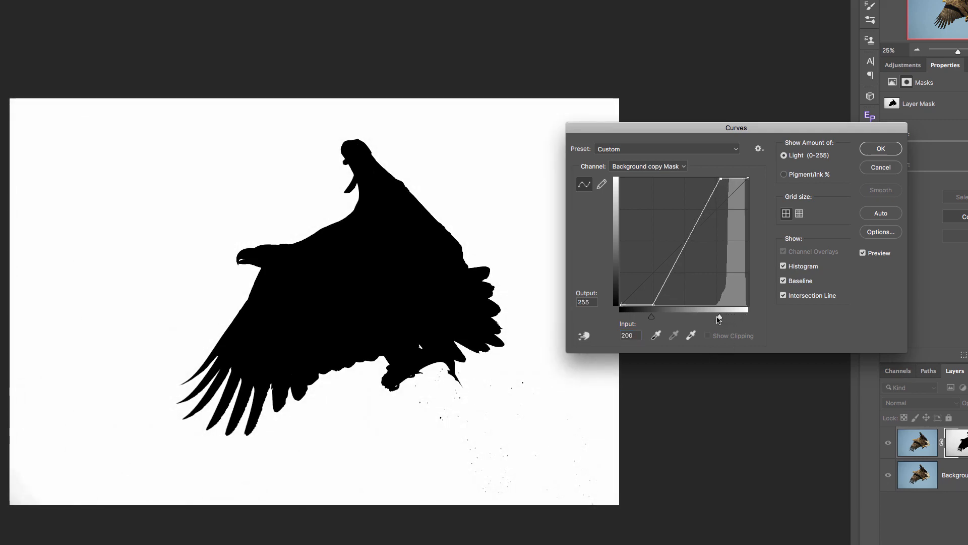
drag(745, 308, 715, 319)
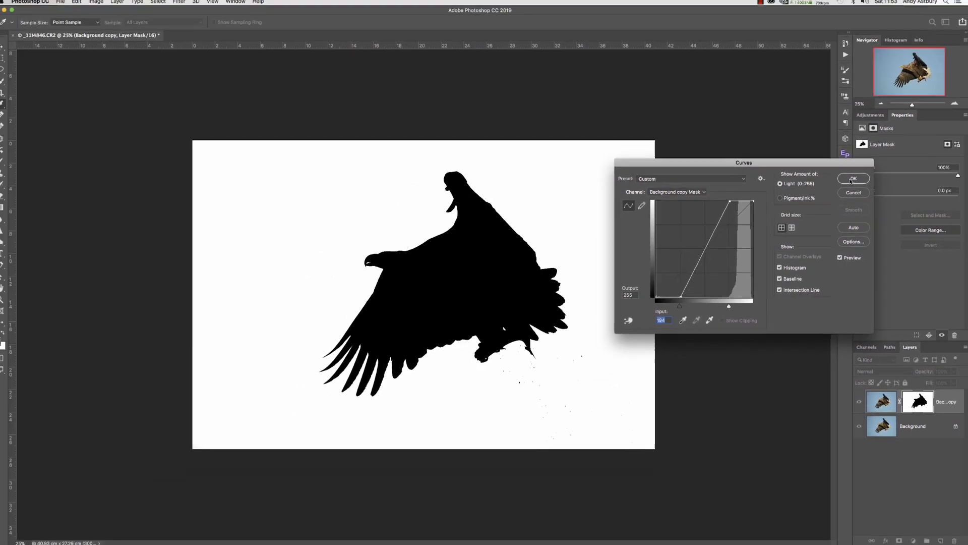
Apply the Curves contrast, invert the mask to a white eagle on black, and show Adjustments
click(853, 178)
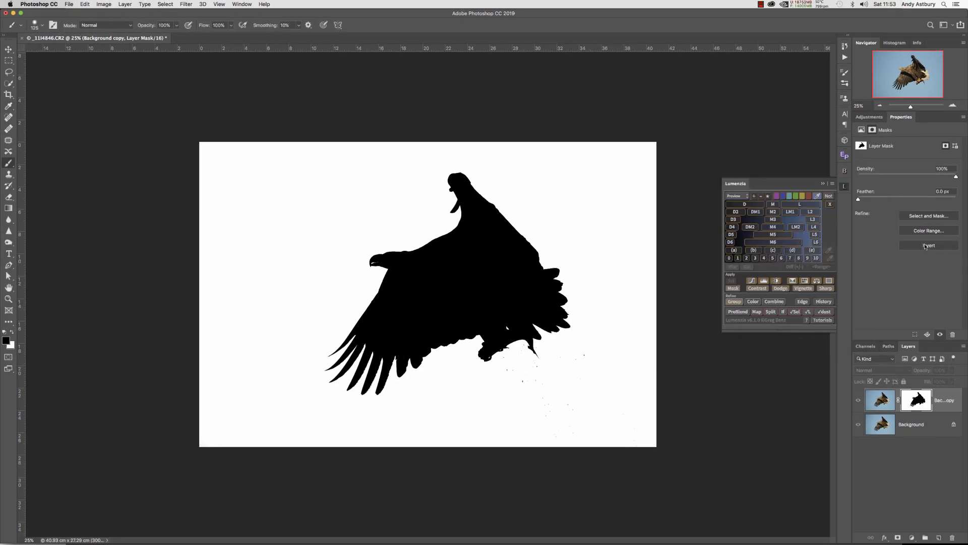
click(928, 245)
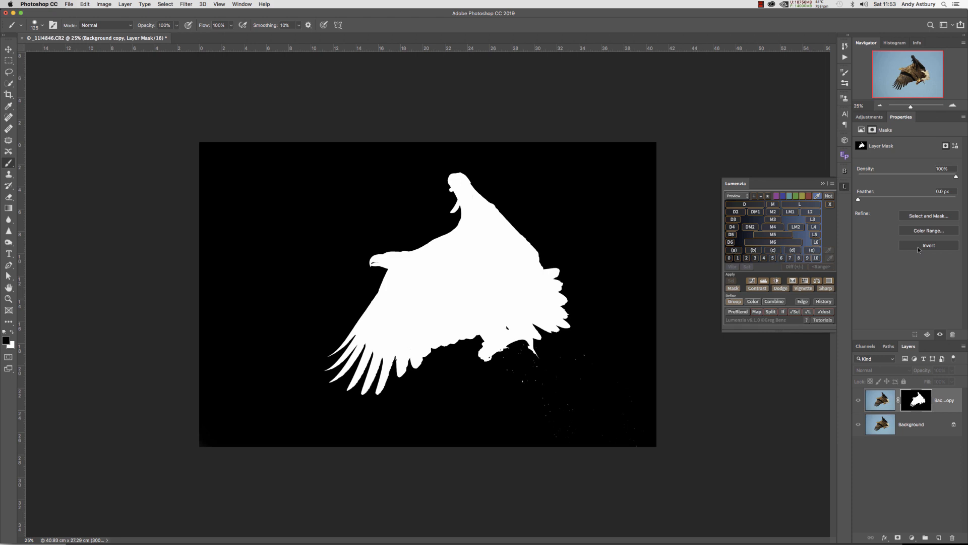
mouse_move(394, 369)
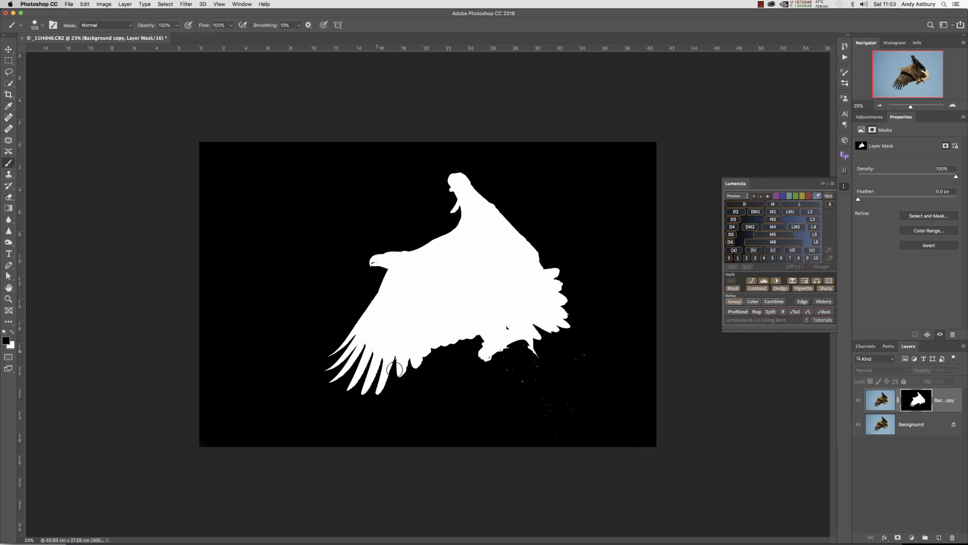
mouse_move(410, 335)
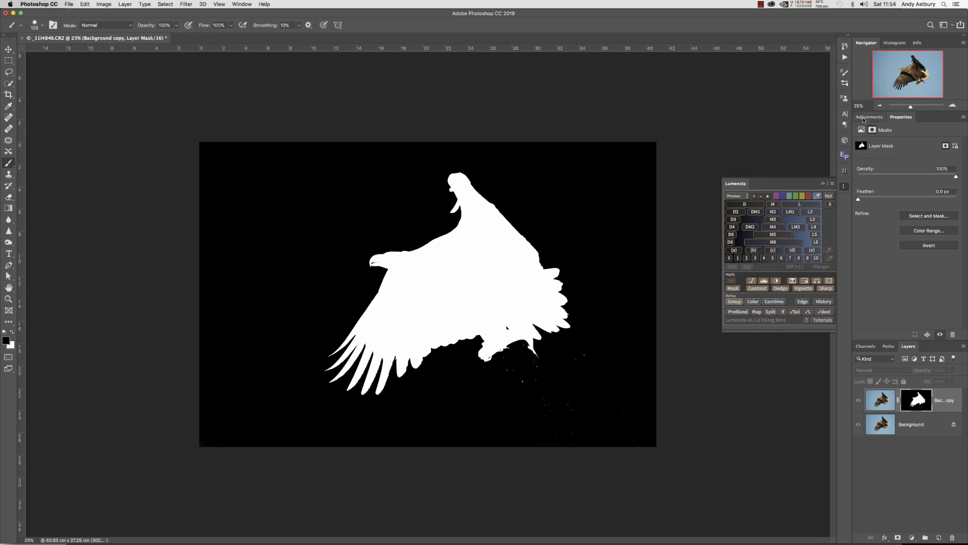
click(869, 116)
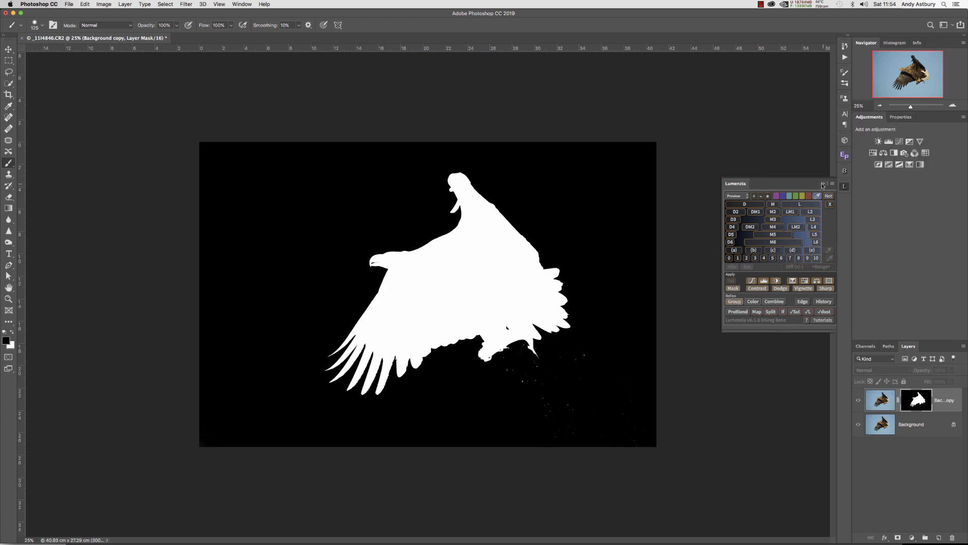
Close Lumenzia, then add a Levels adjustment clipped to the masked Background copy layer
click(823, 184)
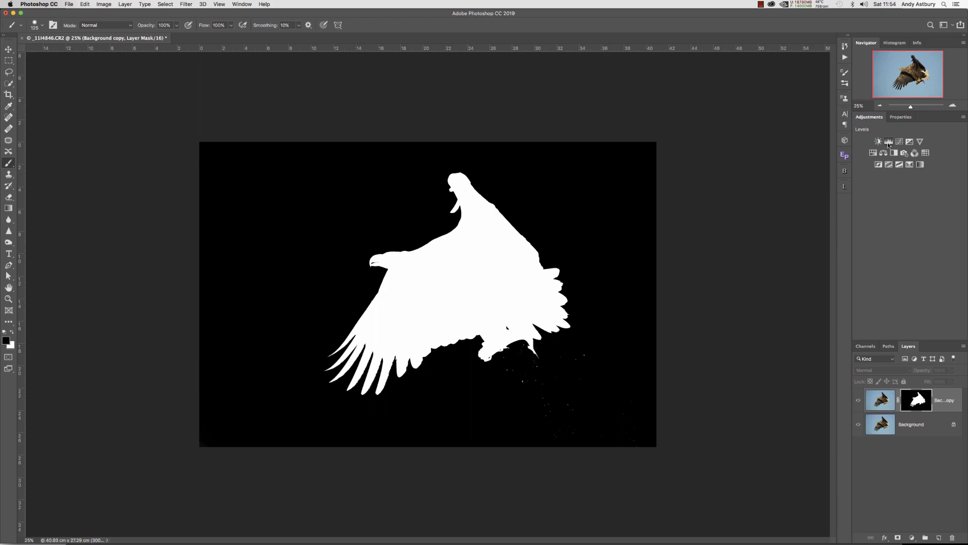
click(878, 141)
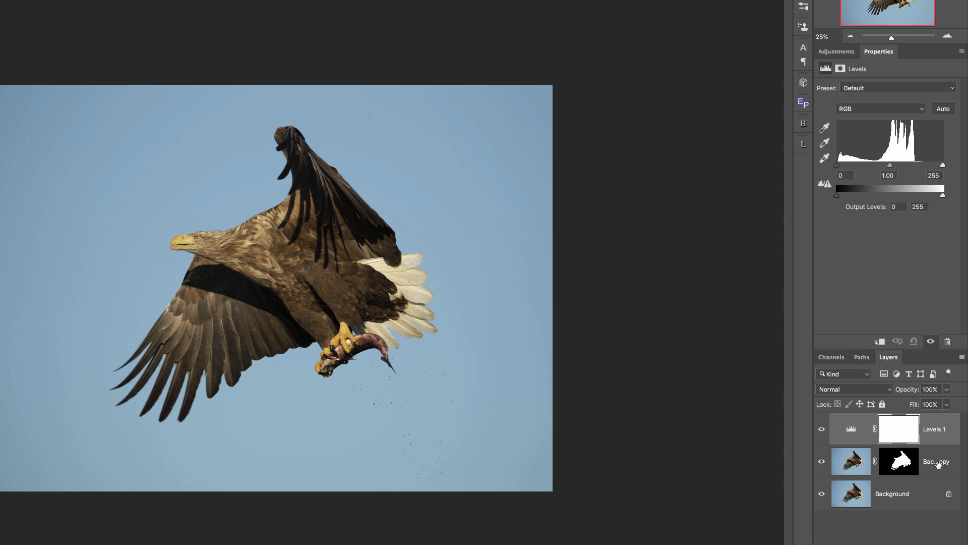
double_click(934, 428)
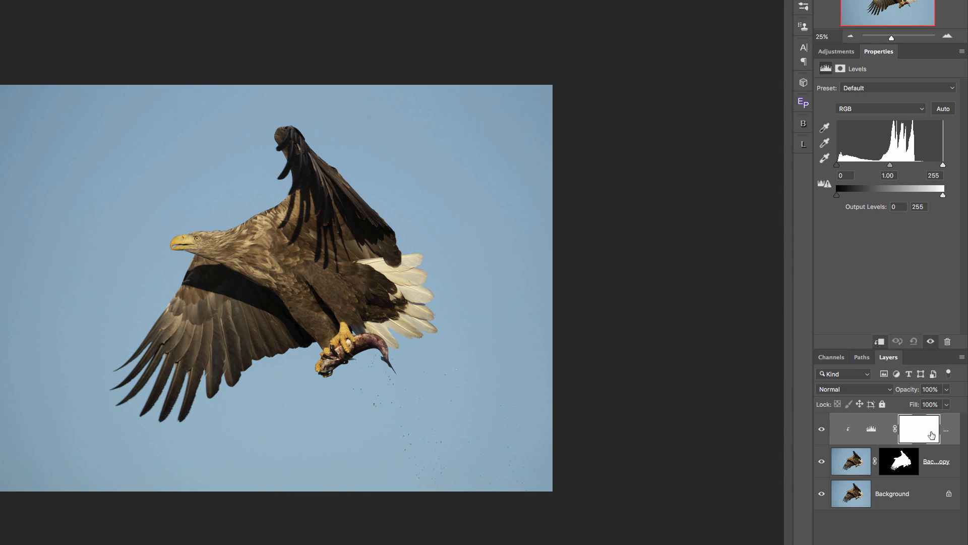
mouse_move(869, 427)
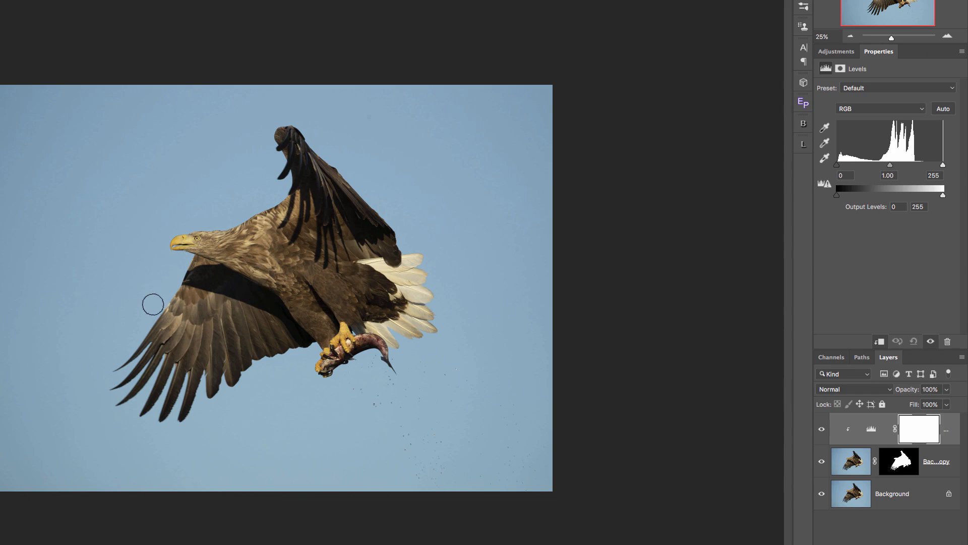
mouse_move(152, 312)
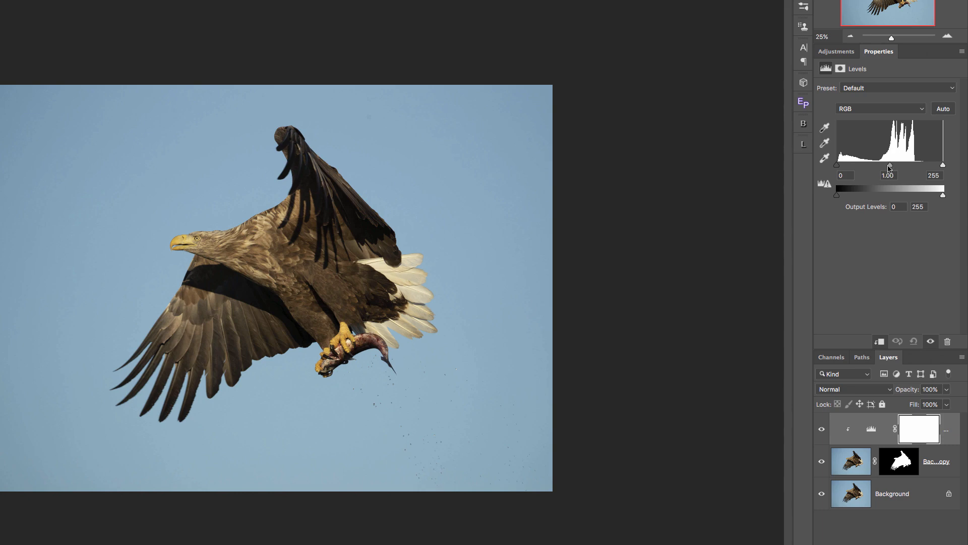
Drag the Levels midtone slider left to about 1.57 to brighten the eagle
drag(888, 166, 889, 165)
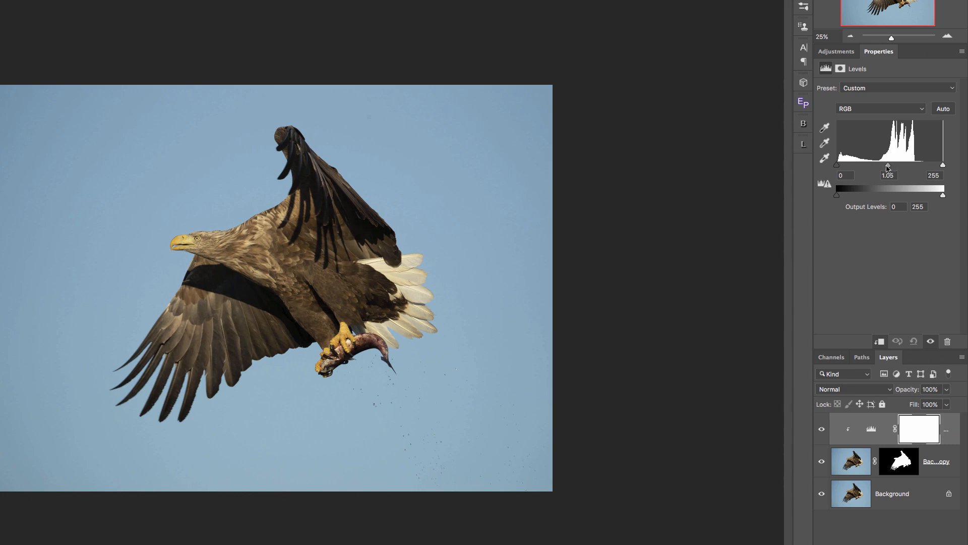
drag(888, 164, 877, 164)
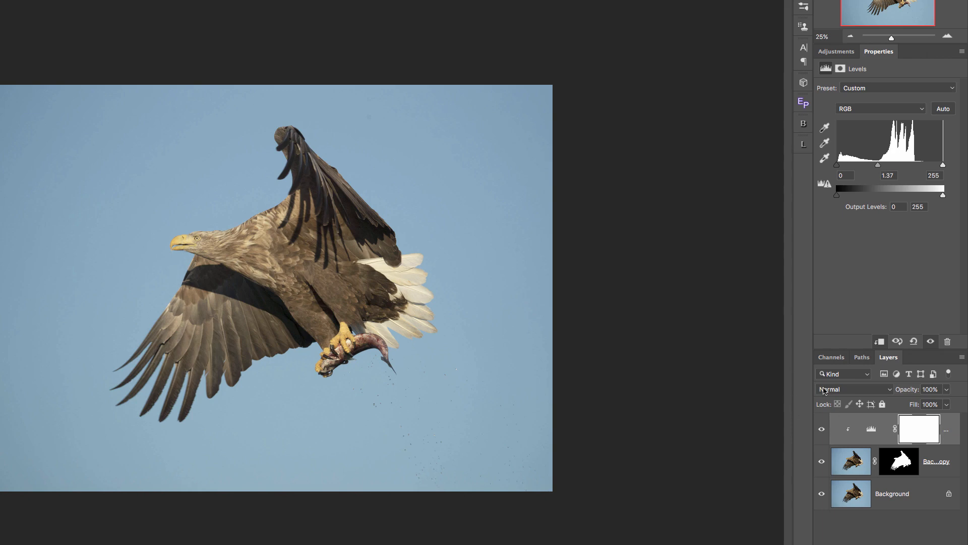
mouse_move(826, 393)
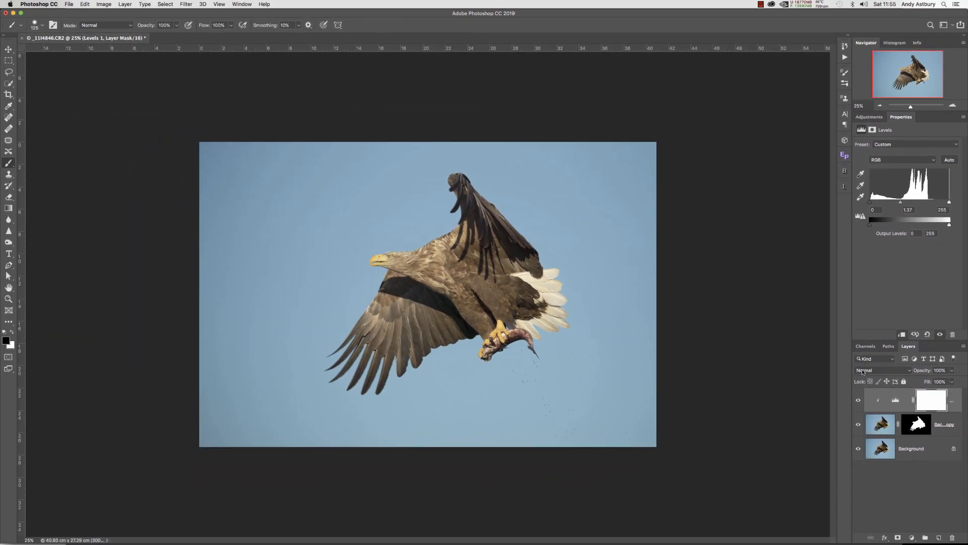
Switch the clipped Levels layer's blend mode to Luminosity
click(883, 369)
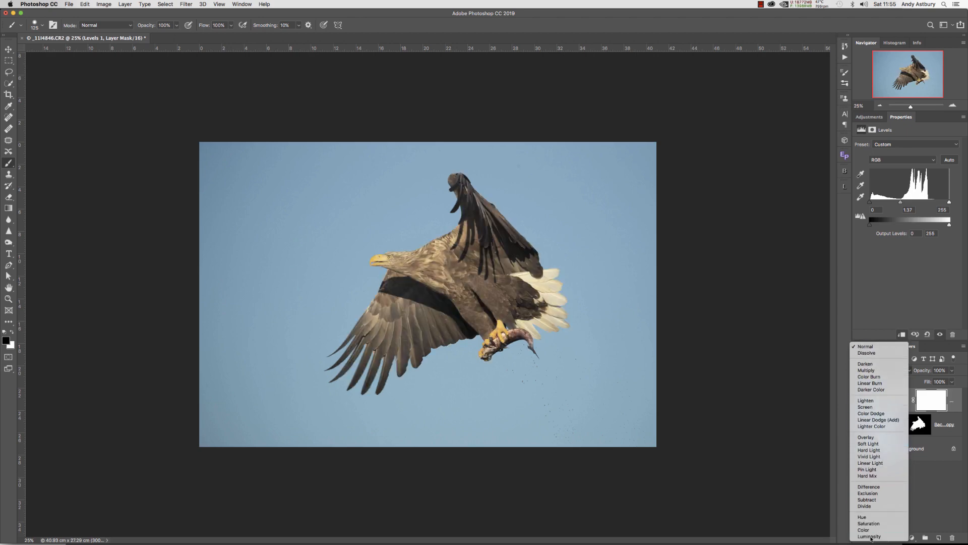
click(869, 536)
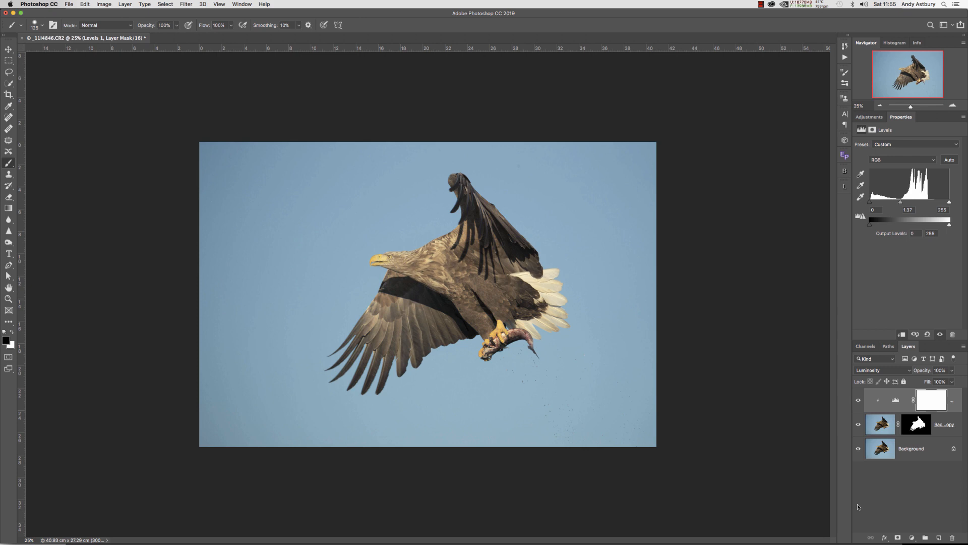
mouse_move(866, 435)
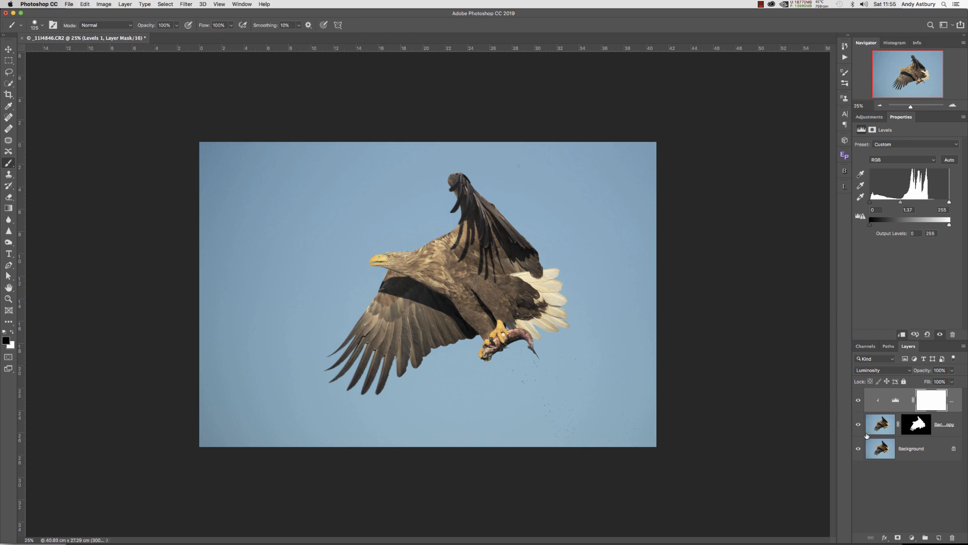